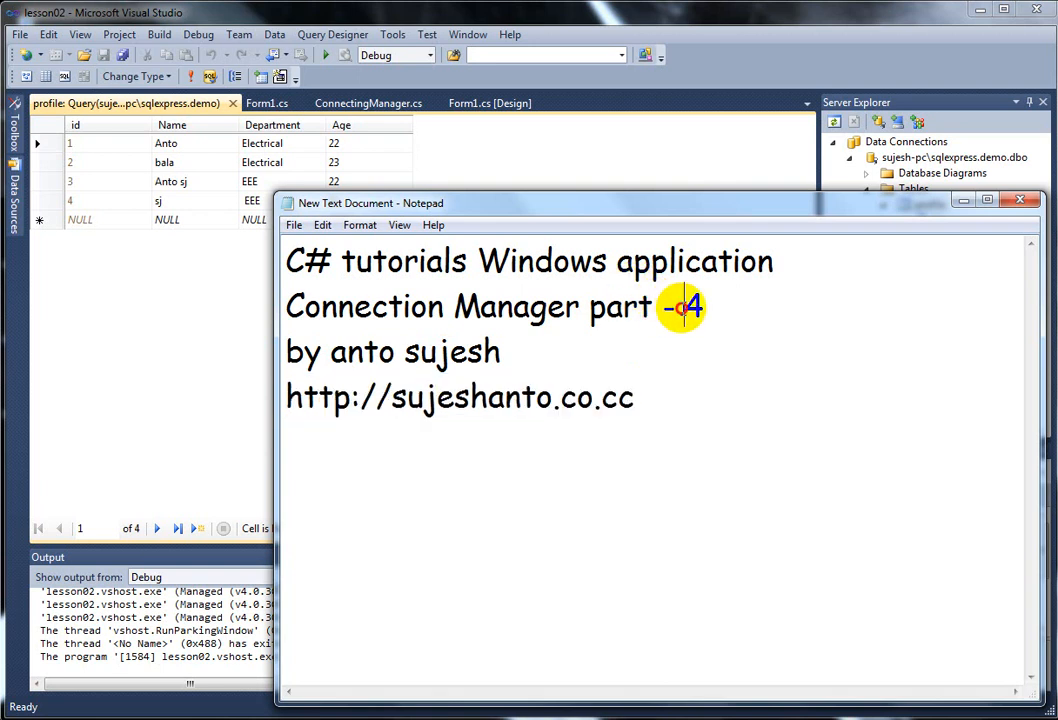
Step: Change the title note to read 'Connection Manager part - 5'
text(5)
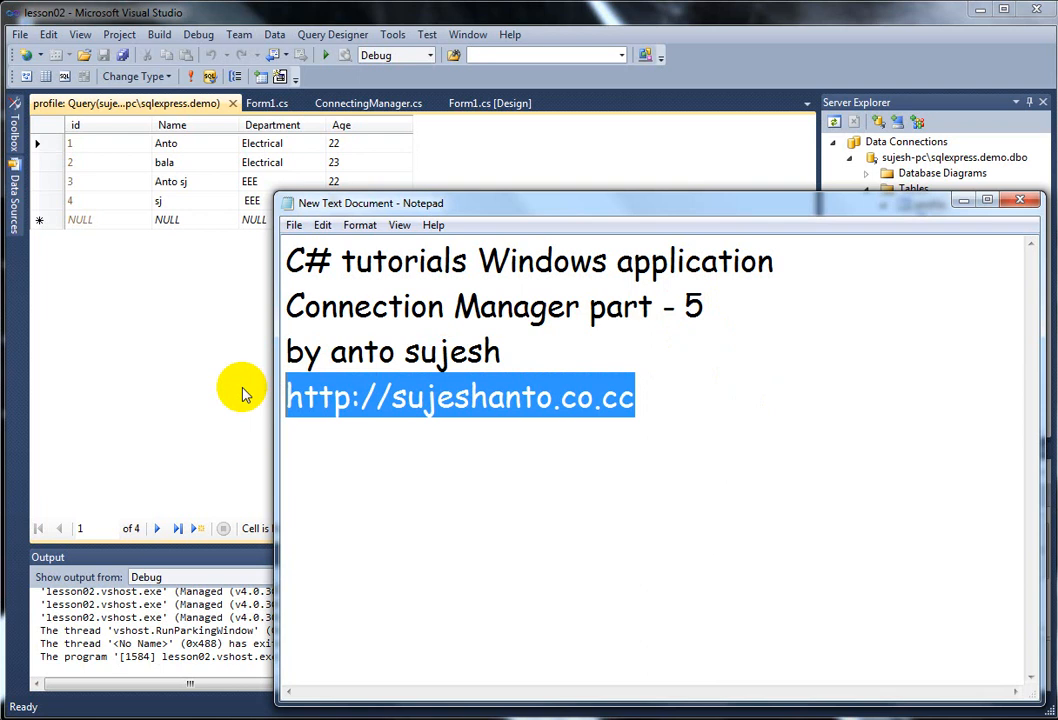
mouse_move(959, 205)
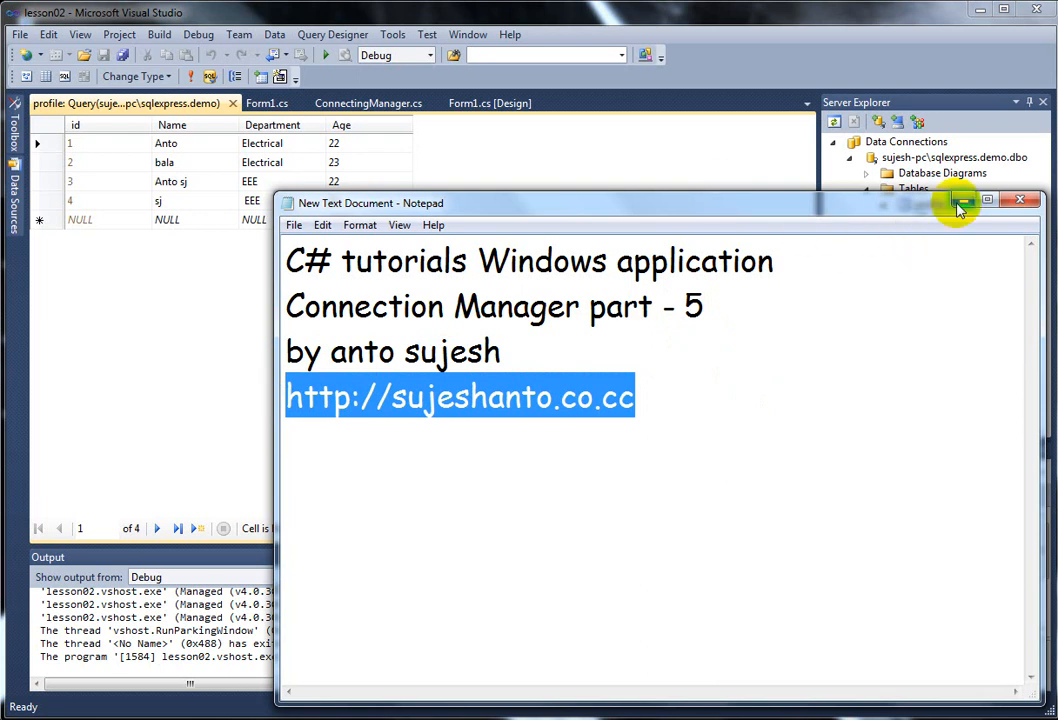
Step: Minimize Notepad, review ConnectingManager.cs, then show Form1 in the designer
click(1021, 200)
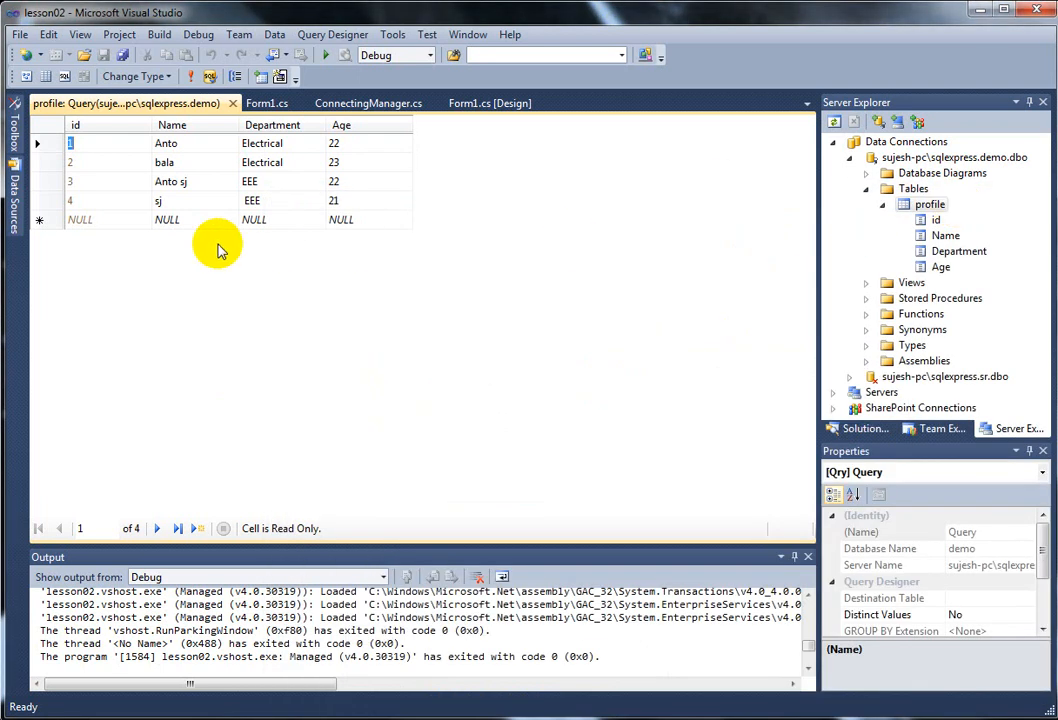
mouse_move(356, 109)
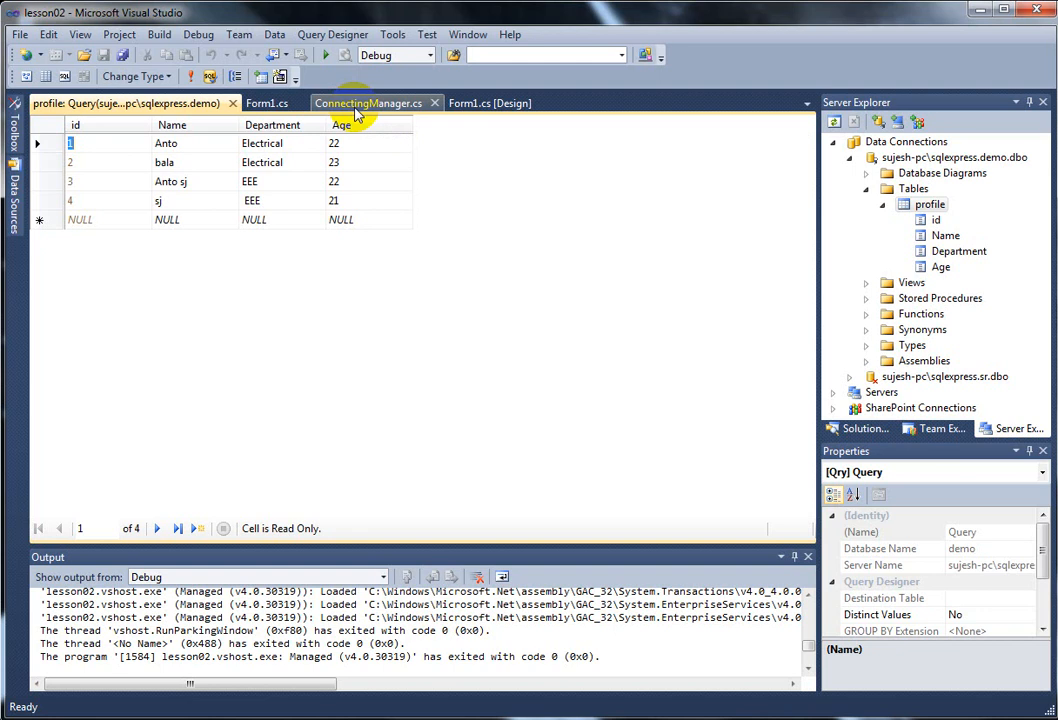
click(378, 103)
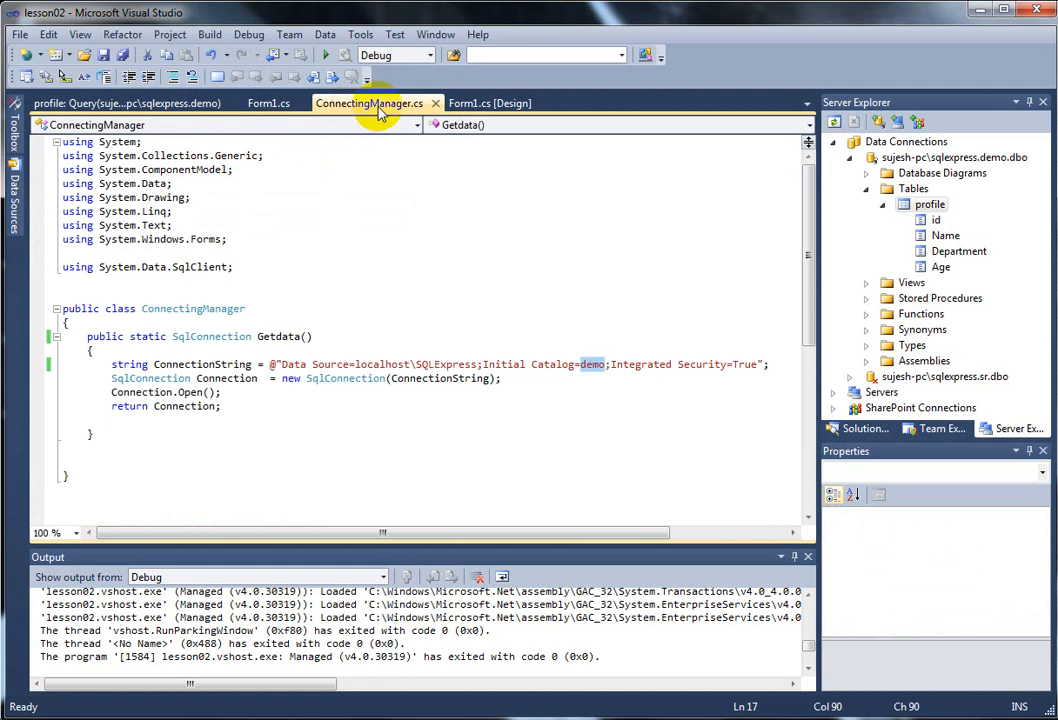
click(500, 102)
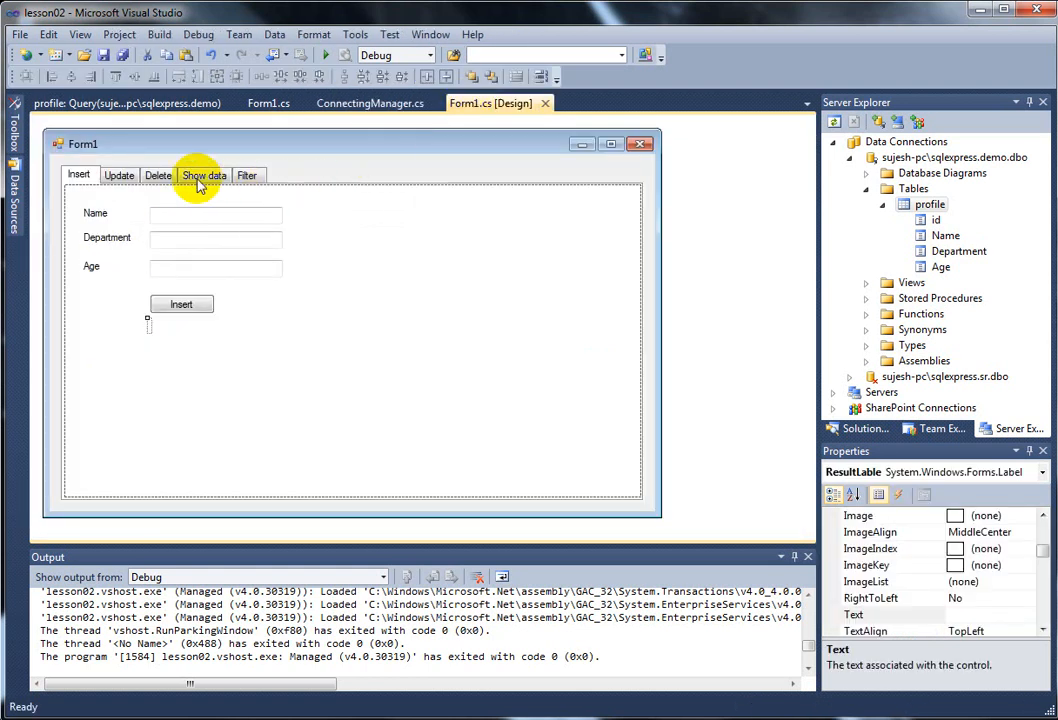
Step: Select the empty Show data tab page of Form1's tab control
click(204, 174)
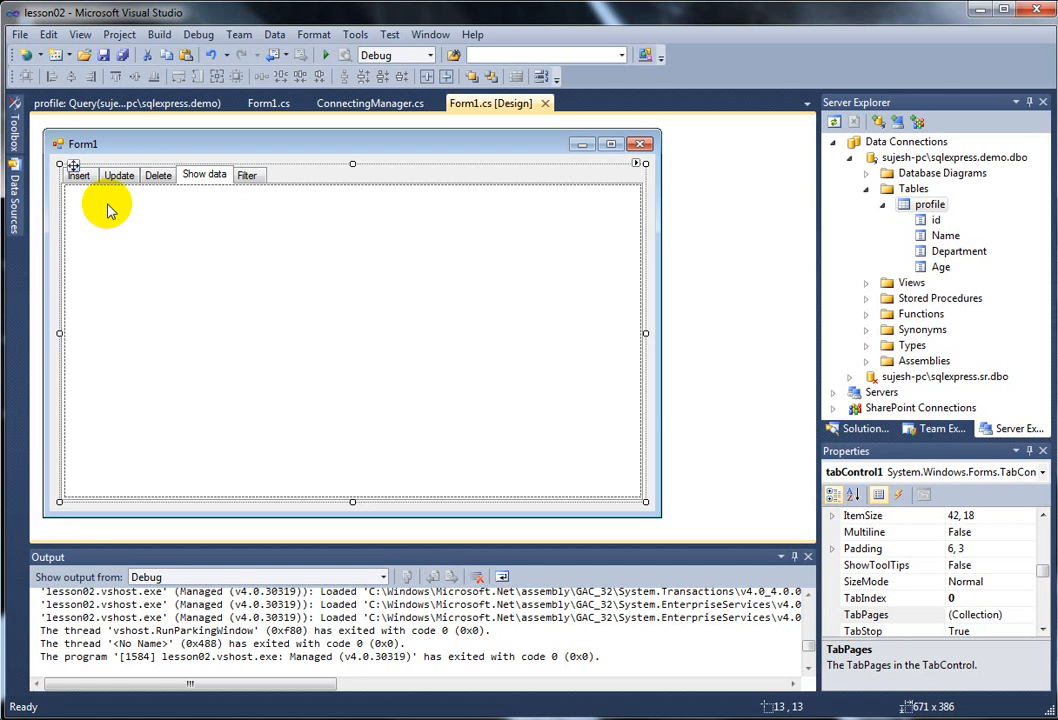
click(204, 175)
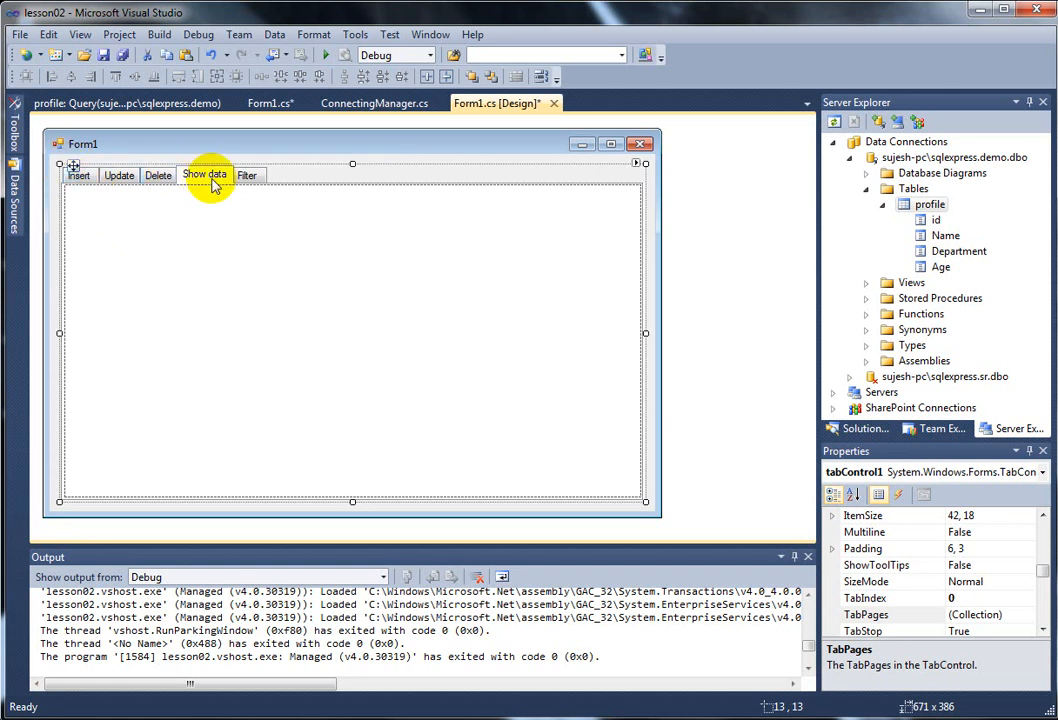
mouse_move(78, 185)
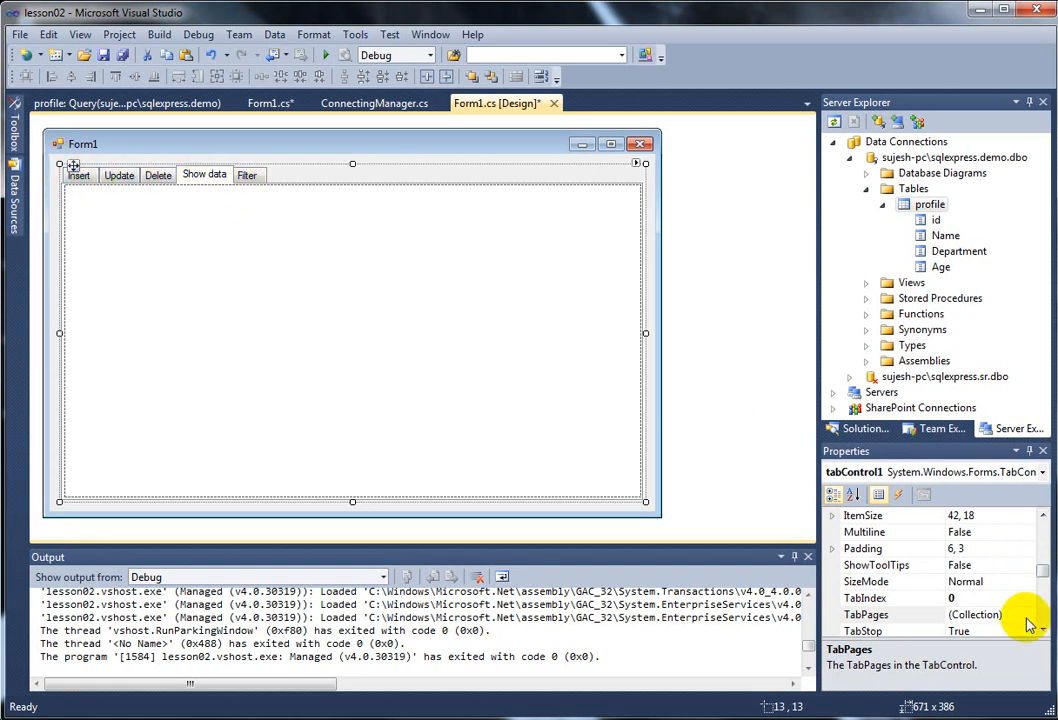
Step: Add a tab page 'Show data with out code' via the TabPages collection and move it before Show data
click(1024, 617)
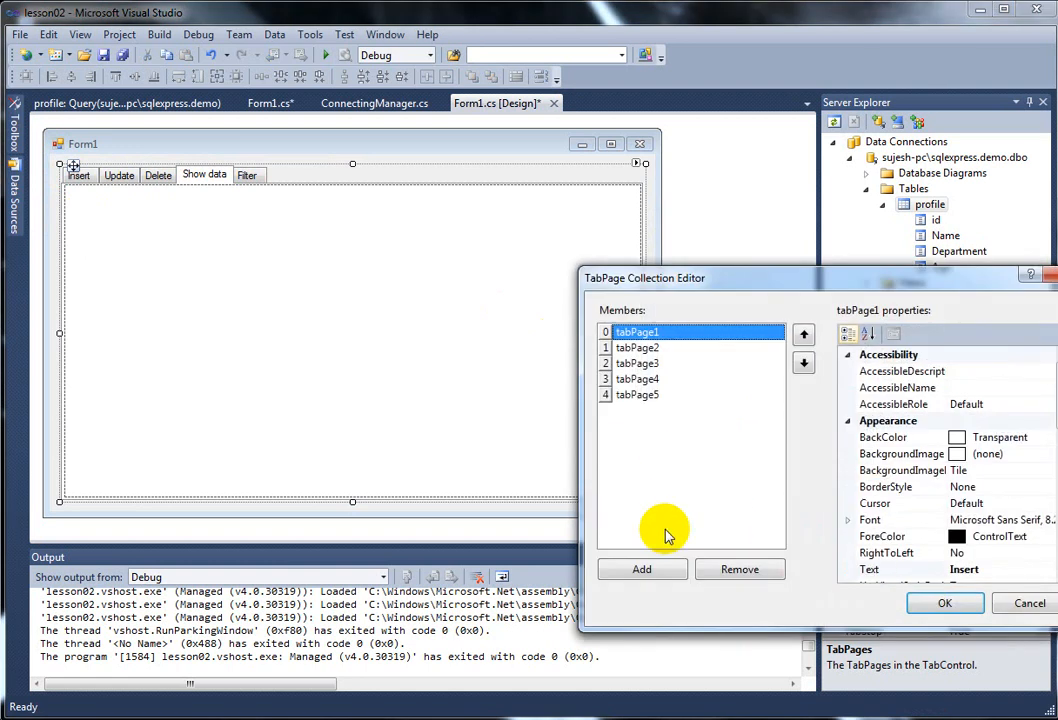
click(636, 379)
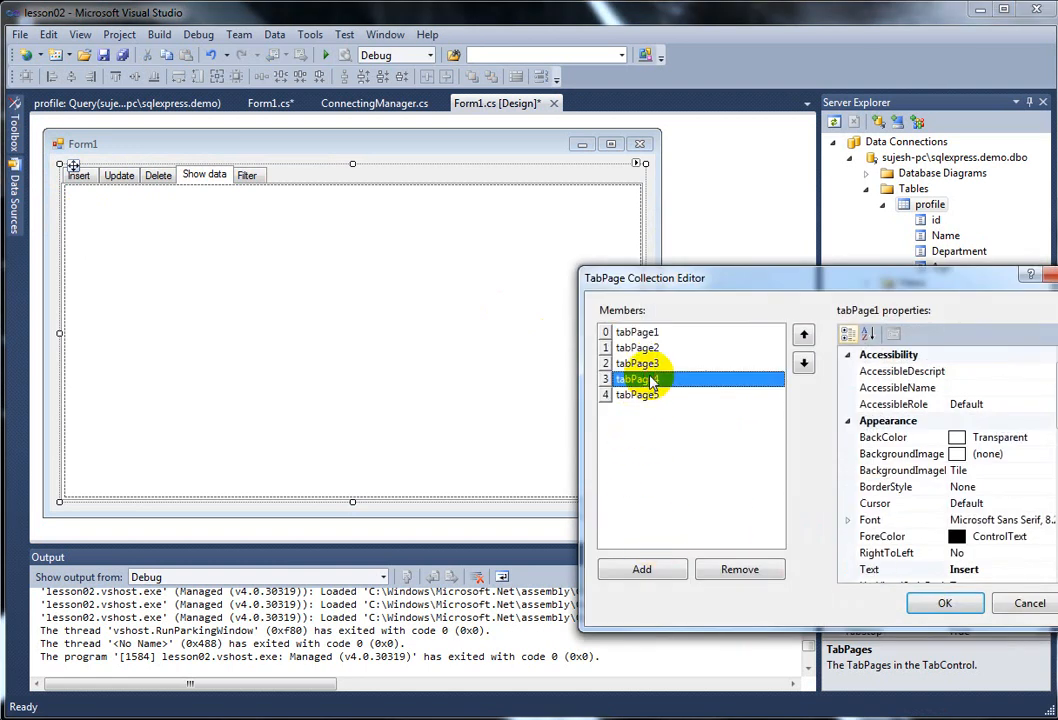
click(641, 569)
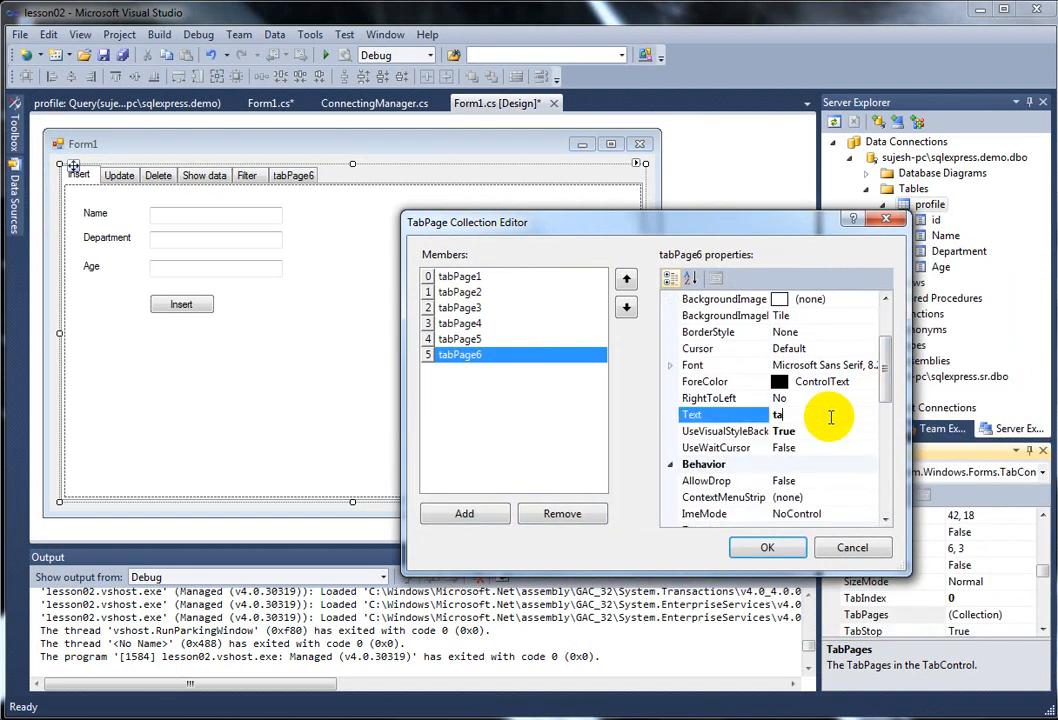
text(Show da)
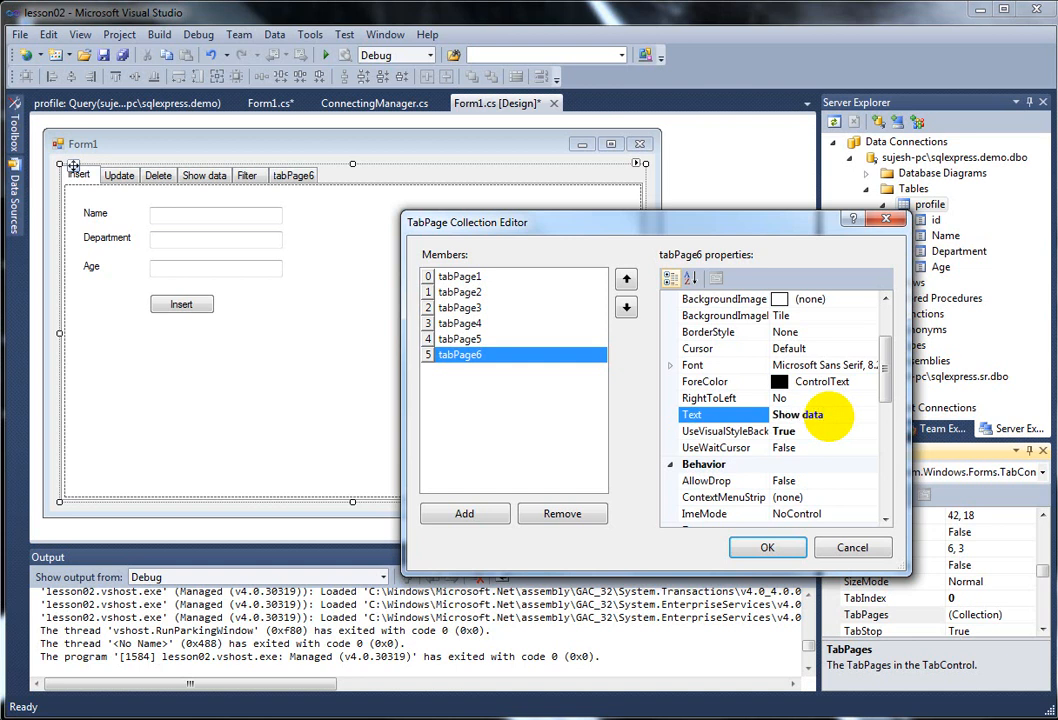
text(with out code)
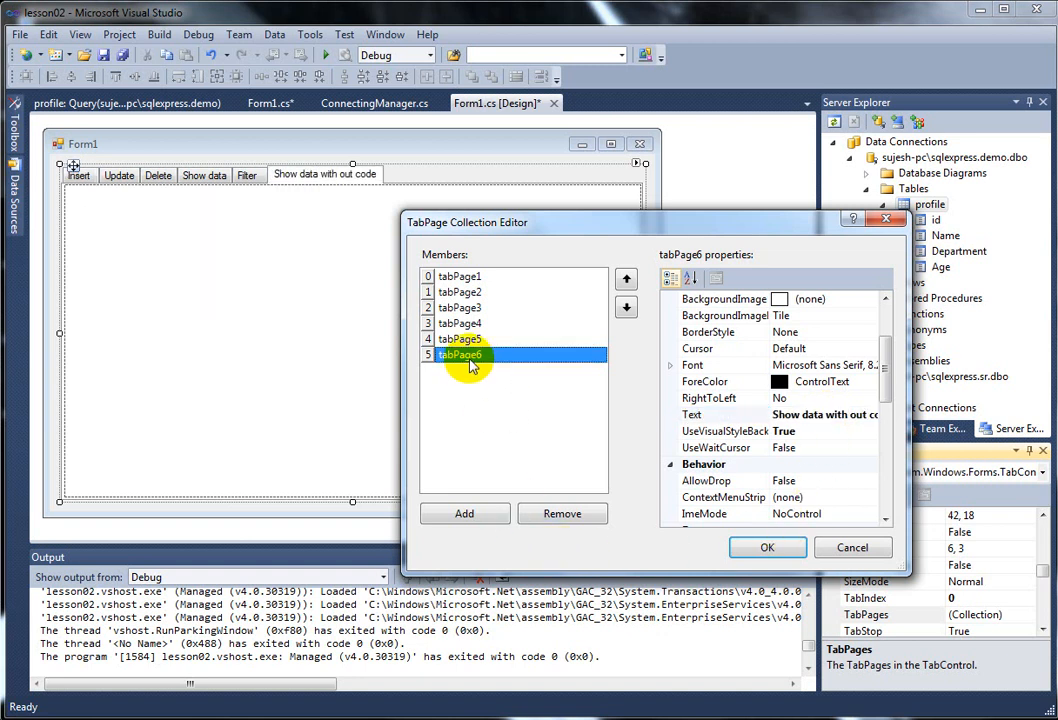
click(626, 279)
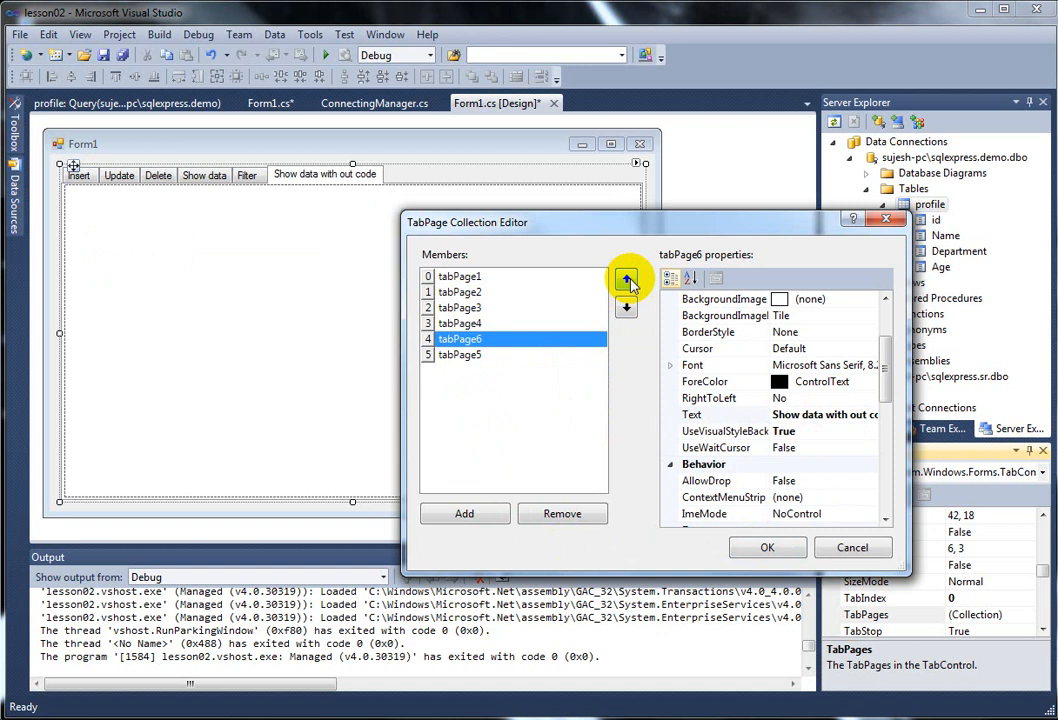
mouse_move(598, 259)
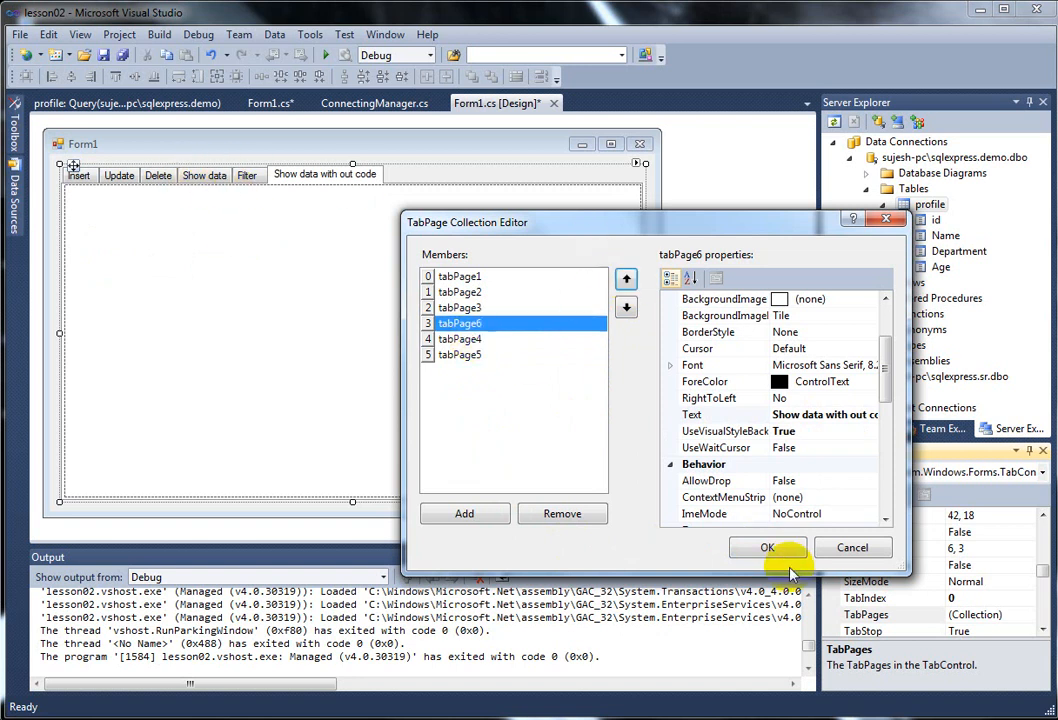
click(768, 547)
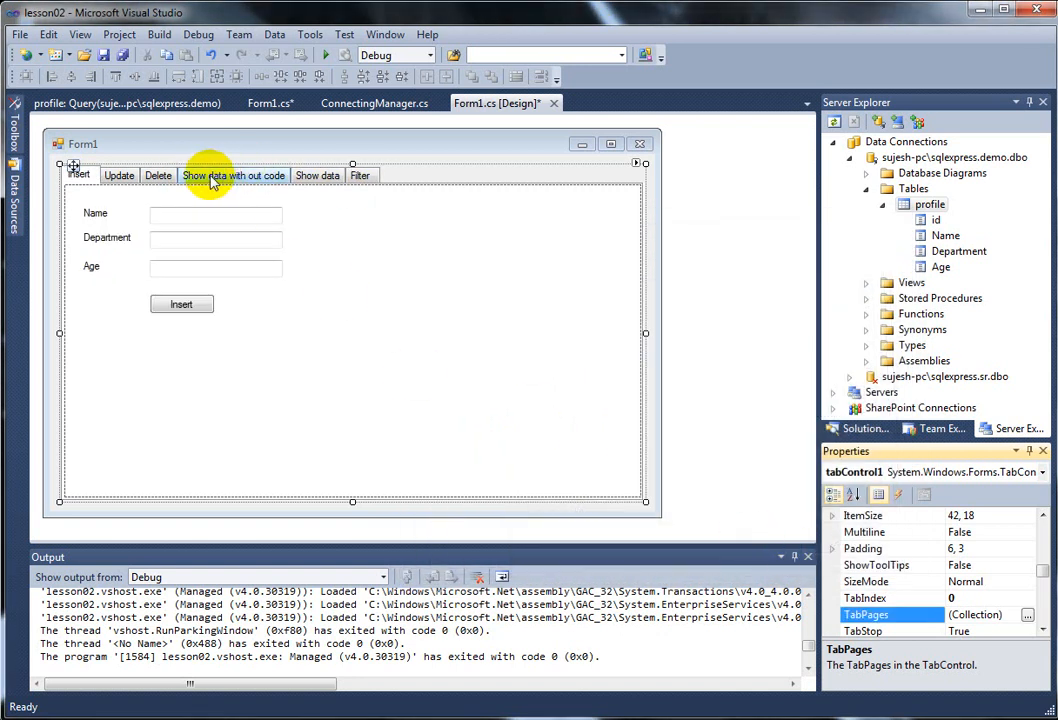
Step: Select the new empty Show data with out code tab page
click(234, 175)
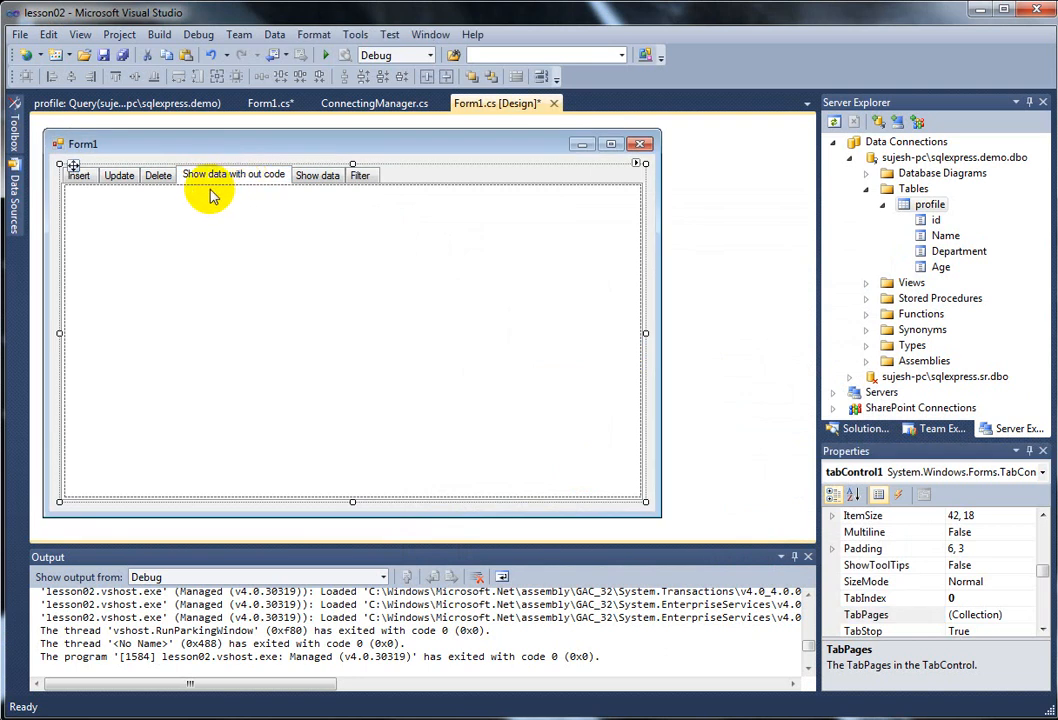
mouse_move(168, 211)
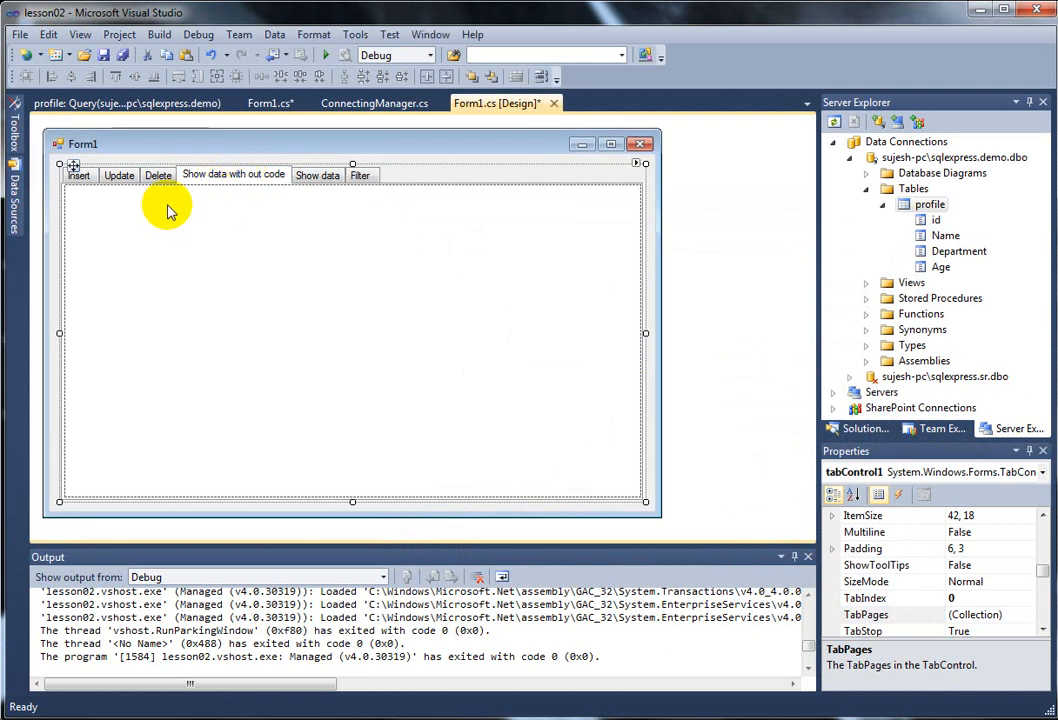
mouse_move(163, 220)
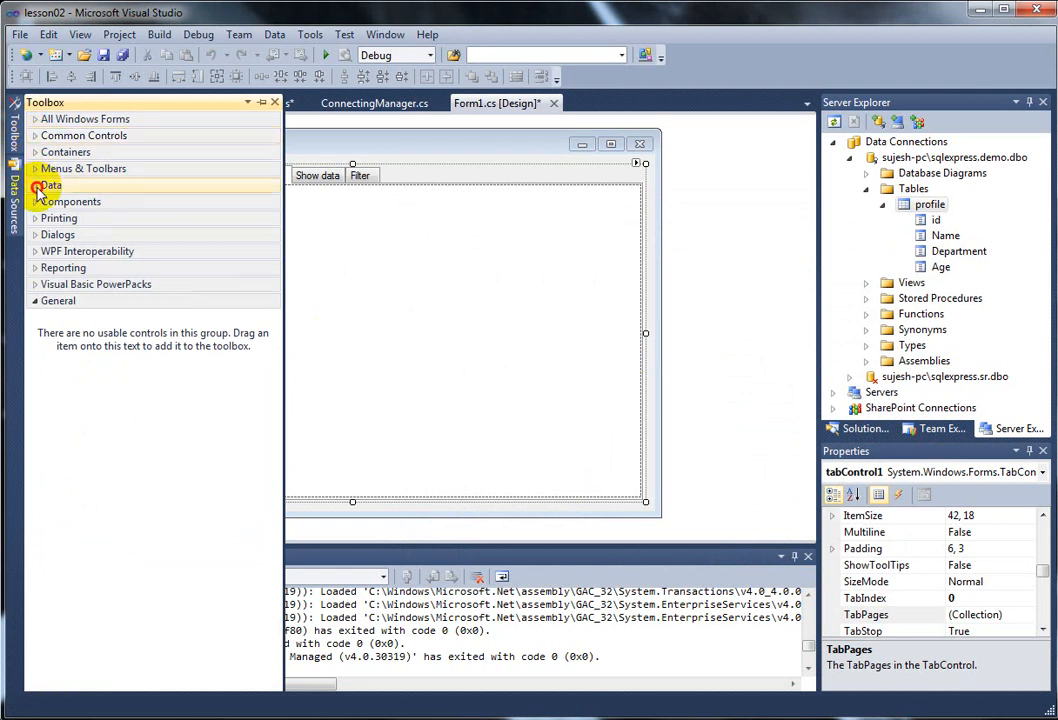
Step: Place a DataGridView from the Data controls and size it to fill the tab page
click(50, 185)
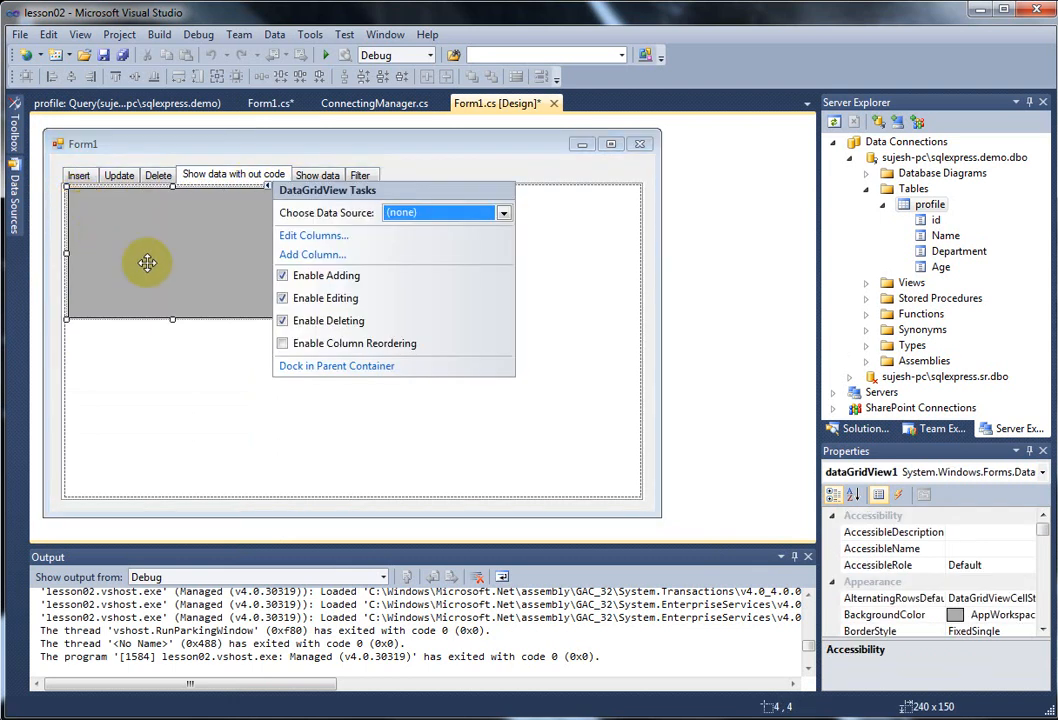
mouse_move(262, 182)
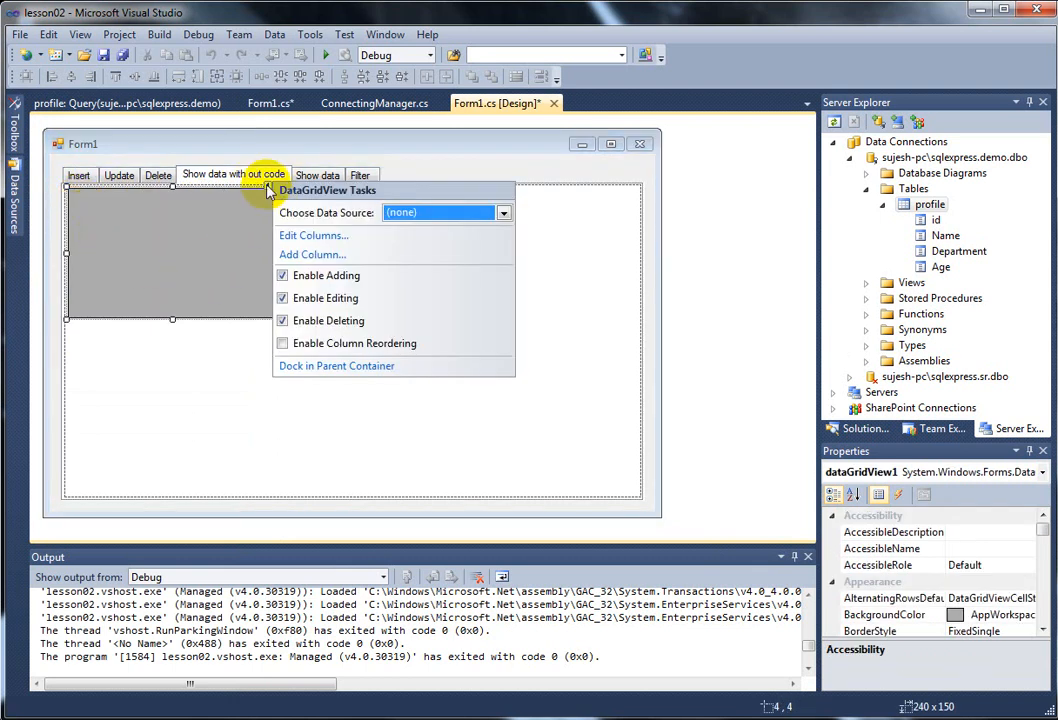
click(275, 315)
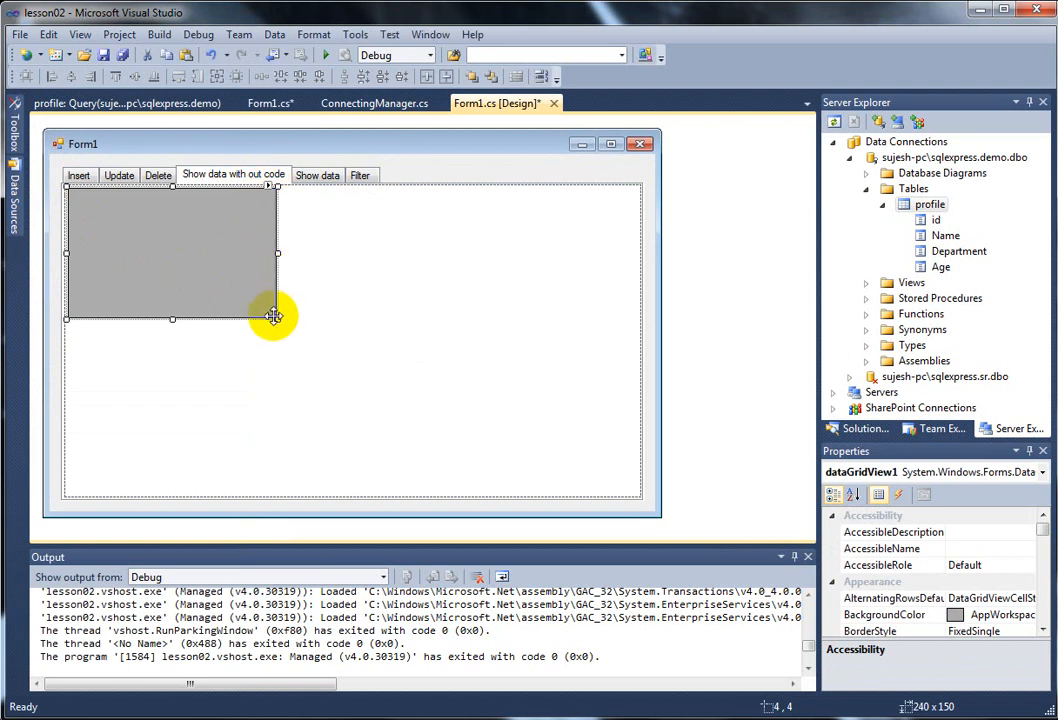
drag(277, 318, 452, 391)
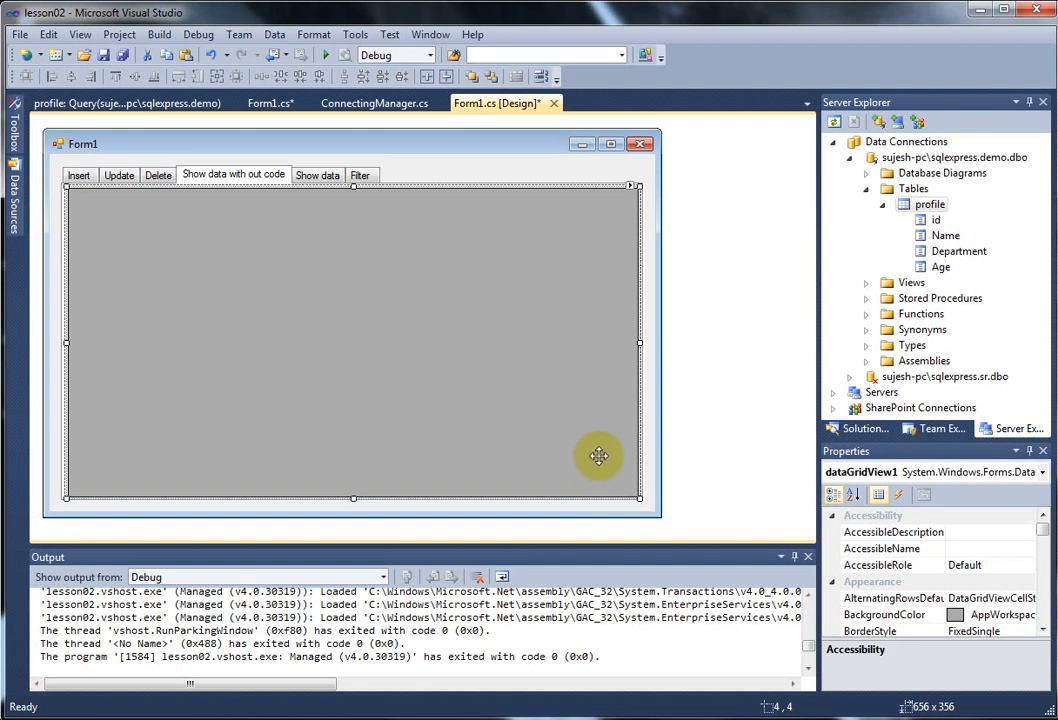
mouse_move(630, 188)
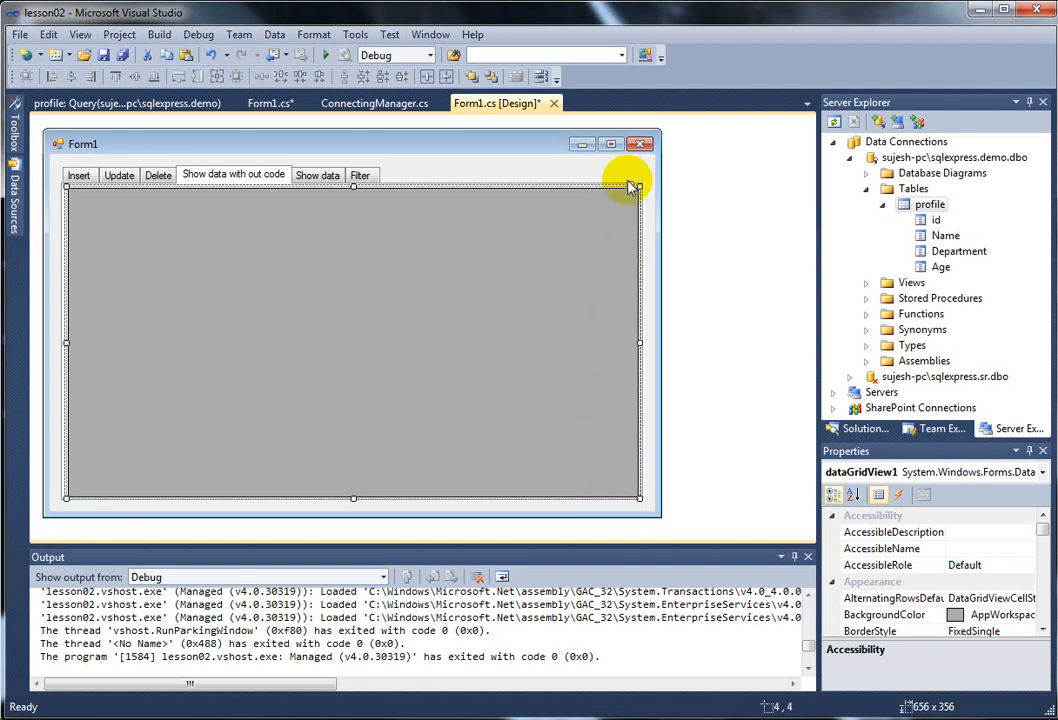
mouse_move(633, 192)
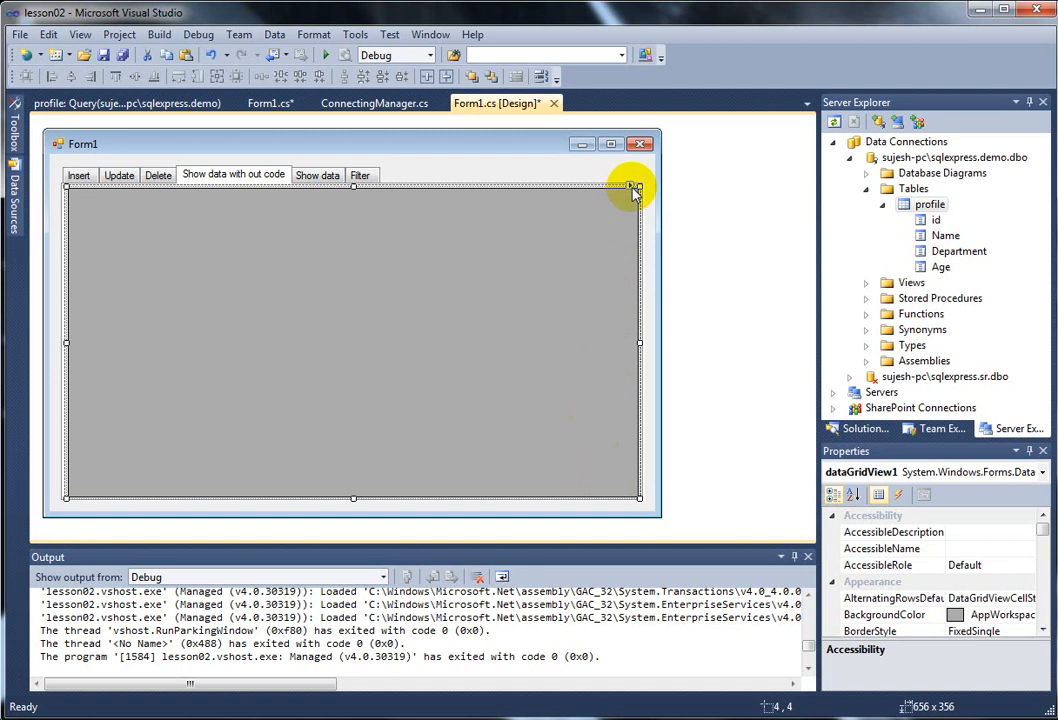
Step: Disable adding, editing and deleting in DataGridView Tasks and expand Choose Data Source
click(628, 188)
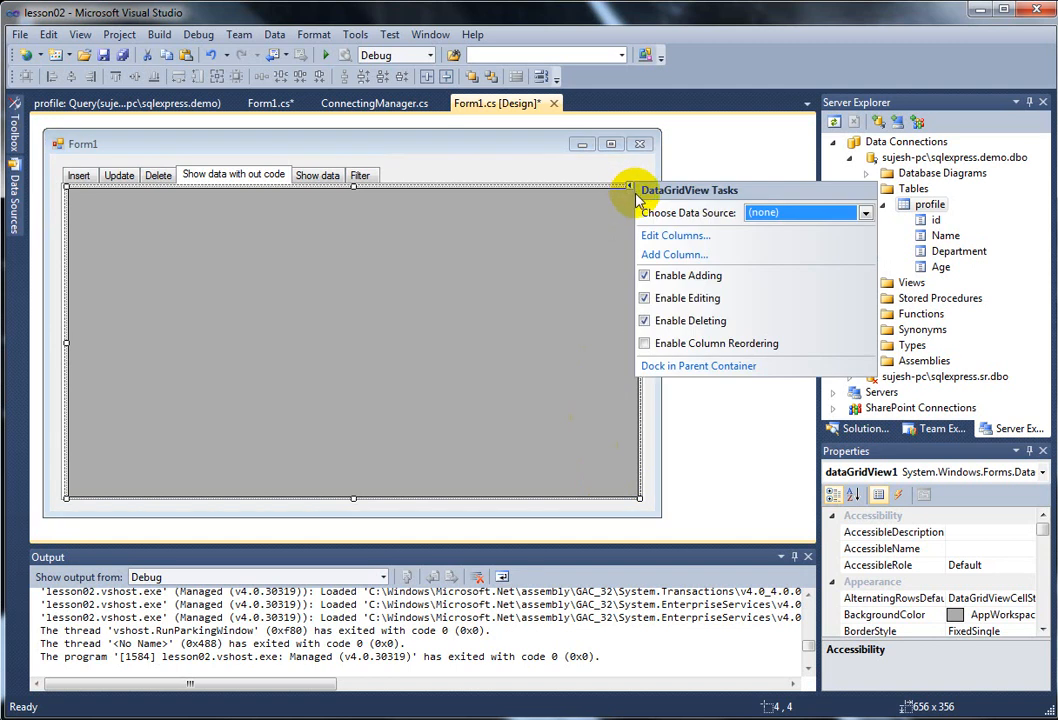
mouse_move(670, 297)
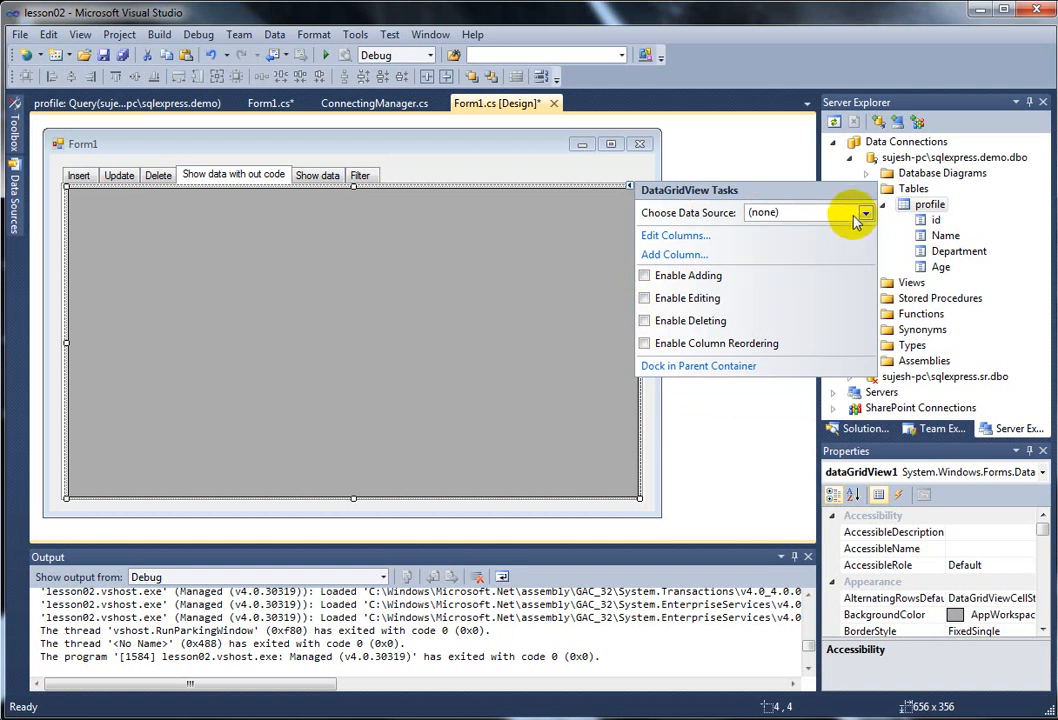
click(865, 212)
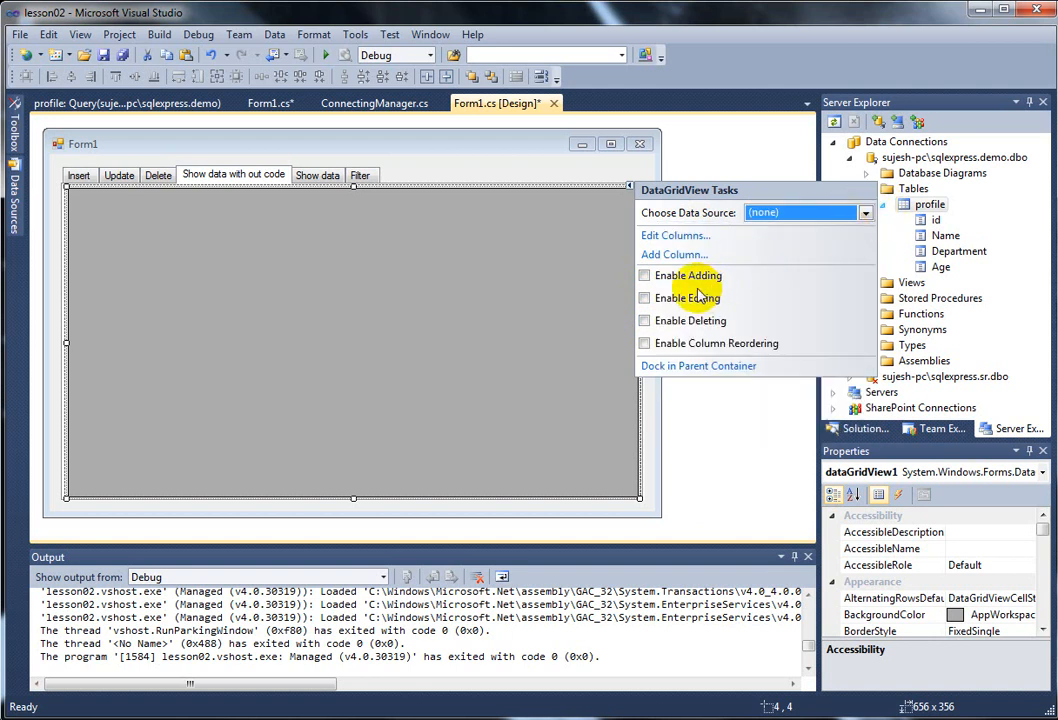
mouse_move(848, 212)
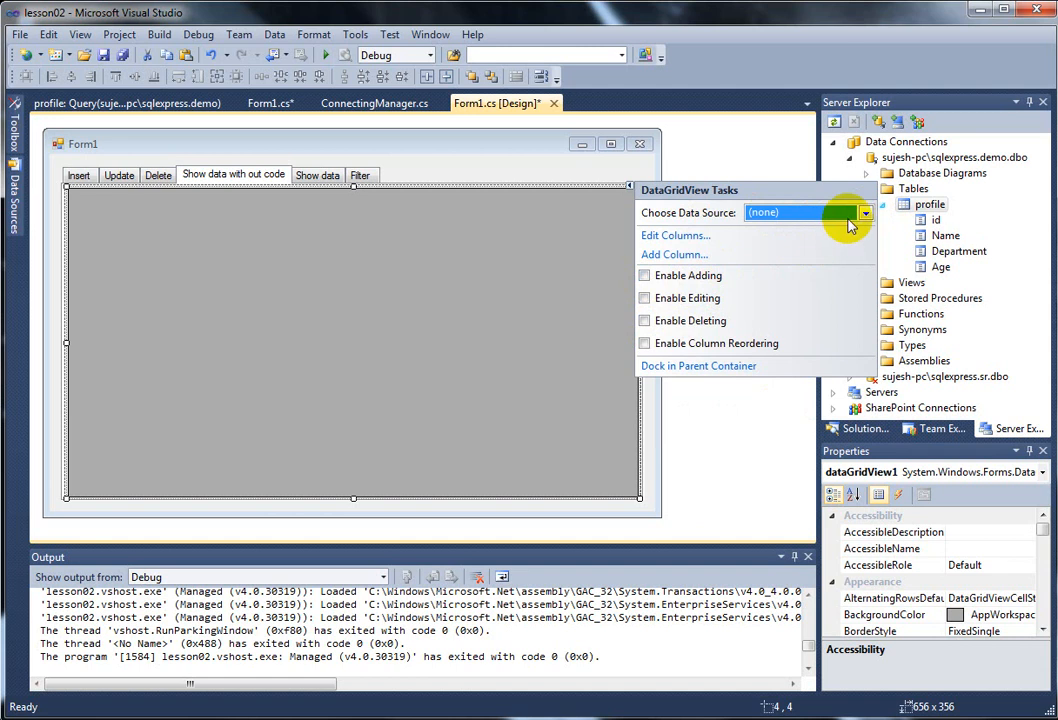
click(864, 212)
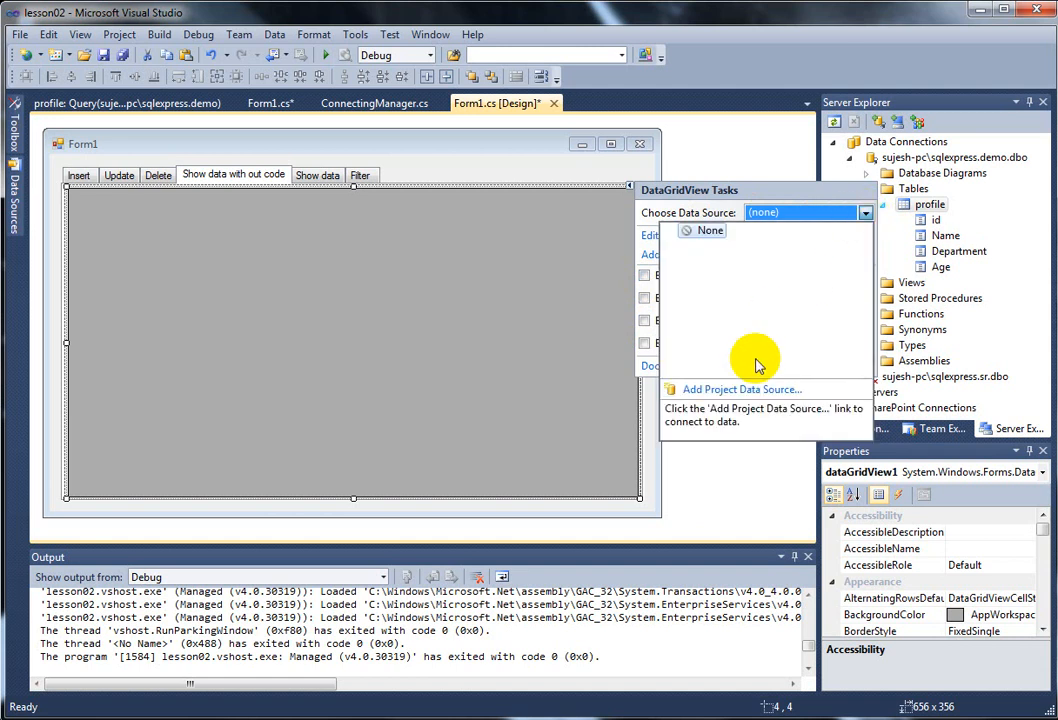
mouse_move(797, 323)
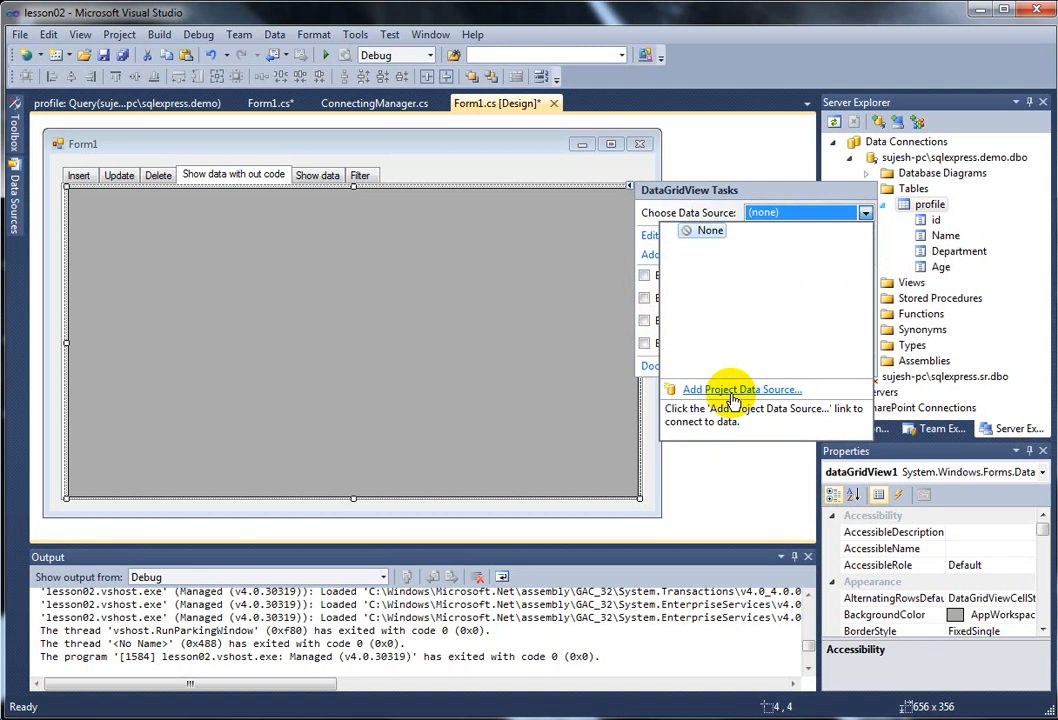
Step: Add a project data source of type Database using the Dataset model
click(738, 389)
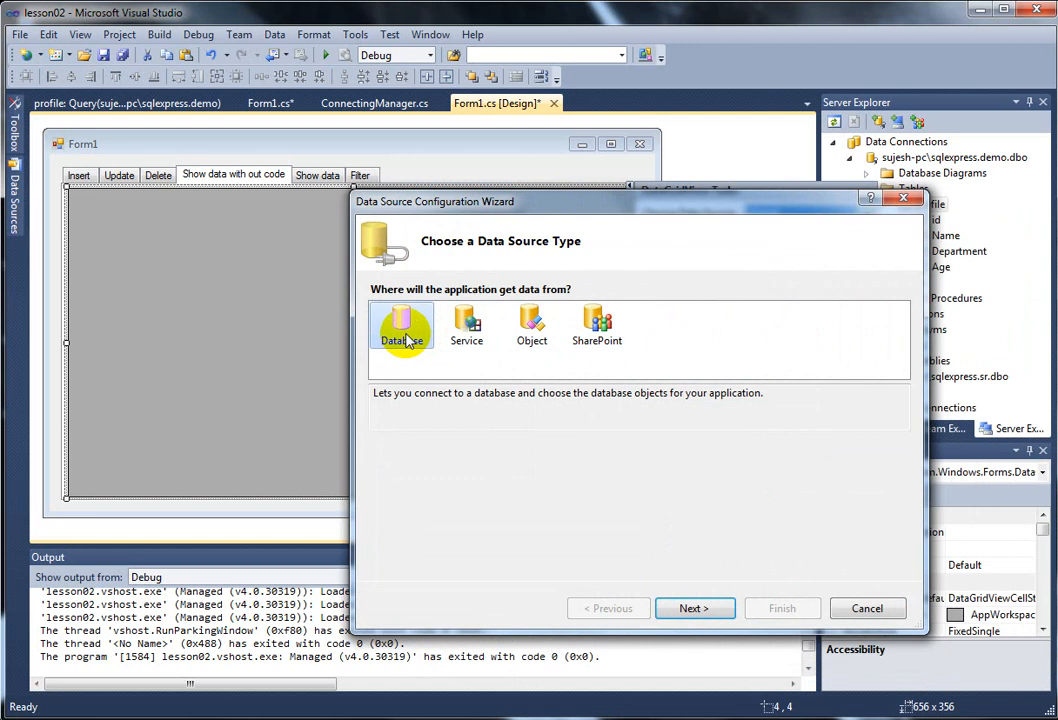
click(694, 608)
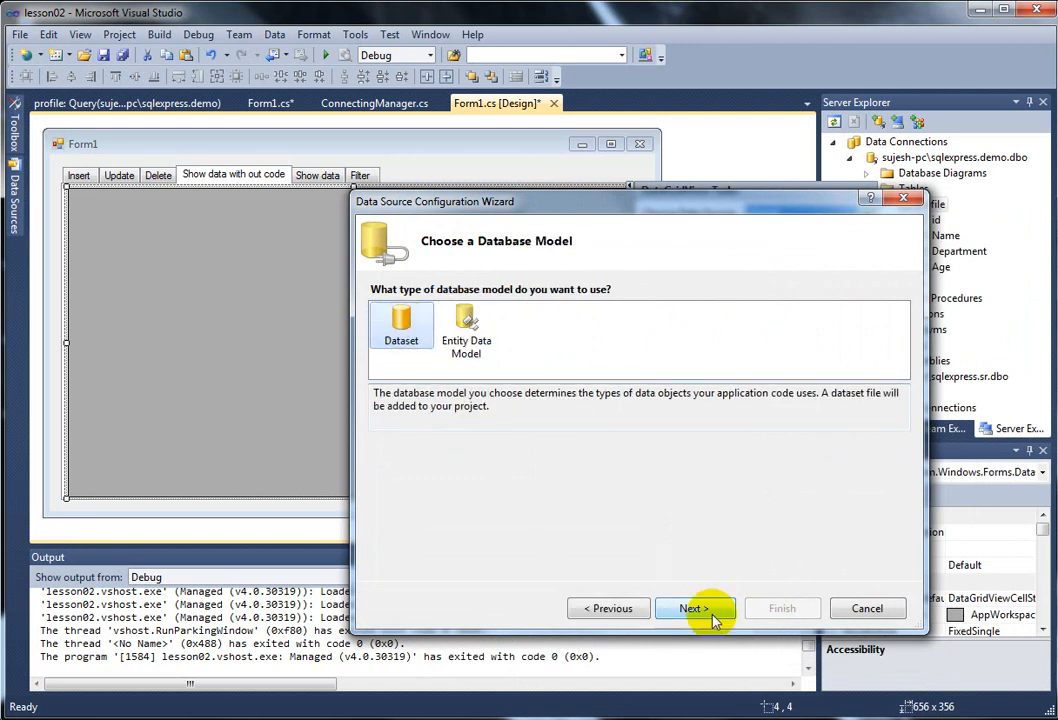
click(695, 608)
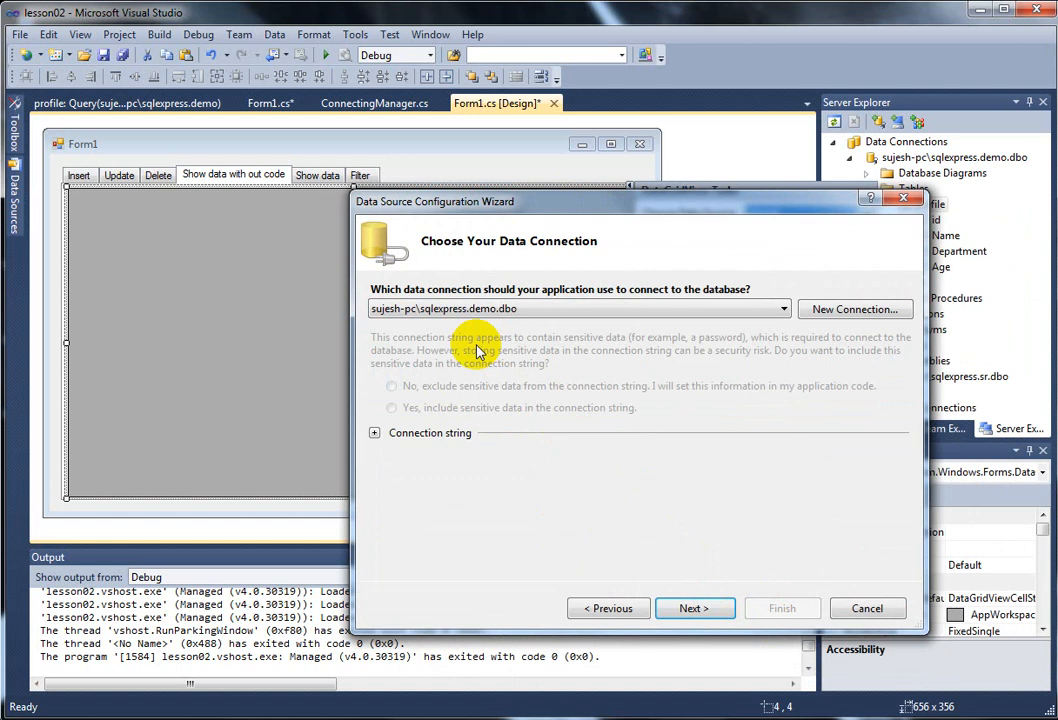
click(565, 308)
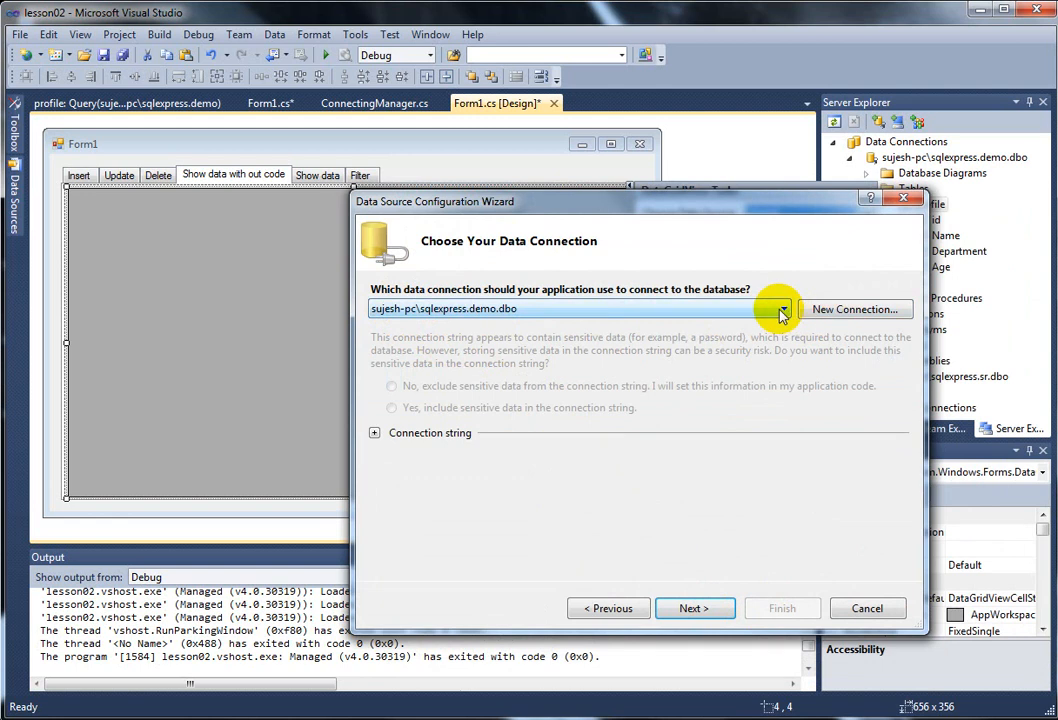
Step: Choose the demo connection and keep its connection string as demoConnectionString
click(782, 308)
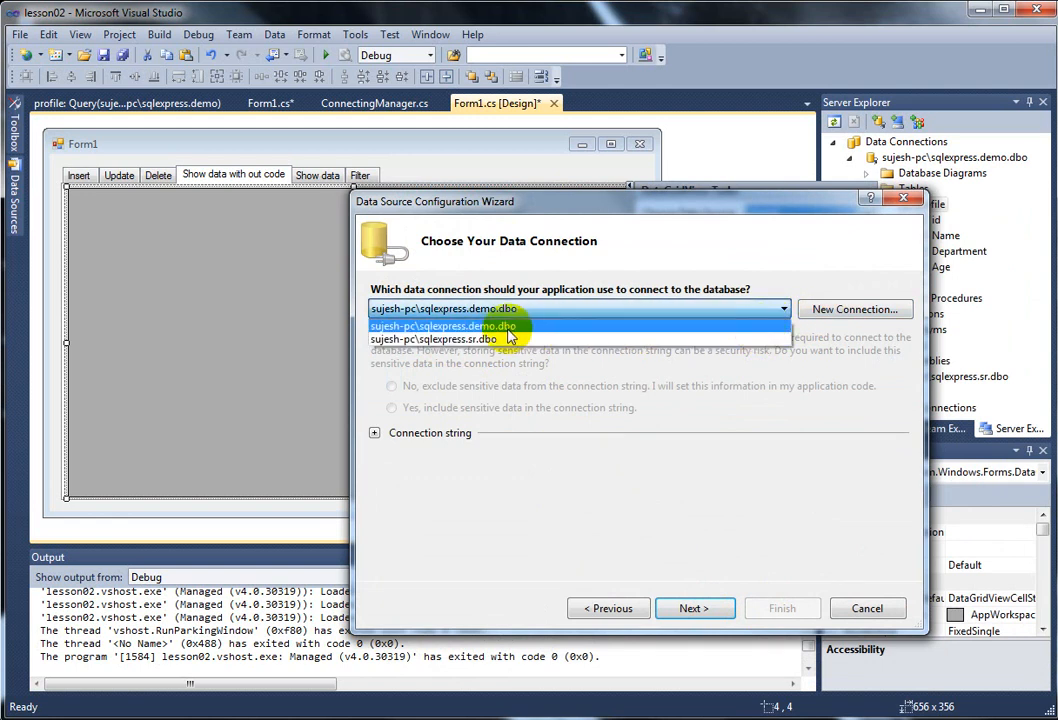
click(444, 326)
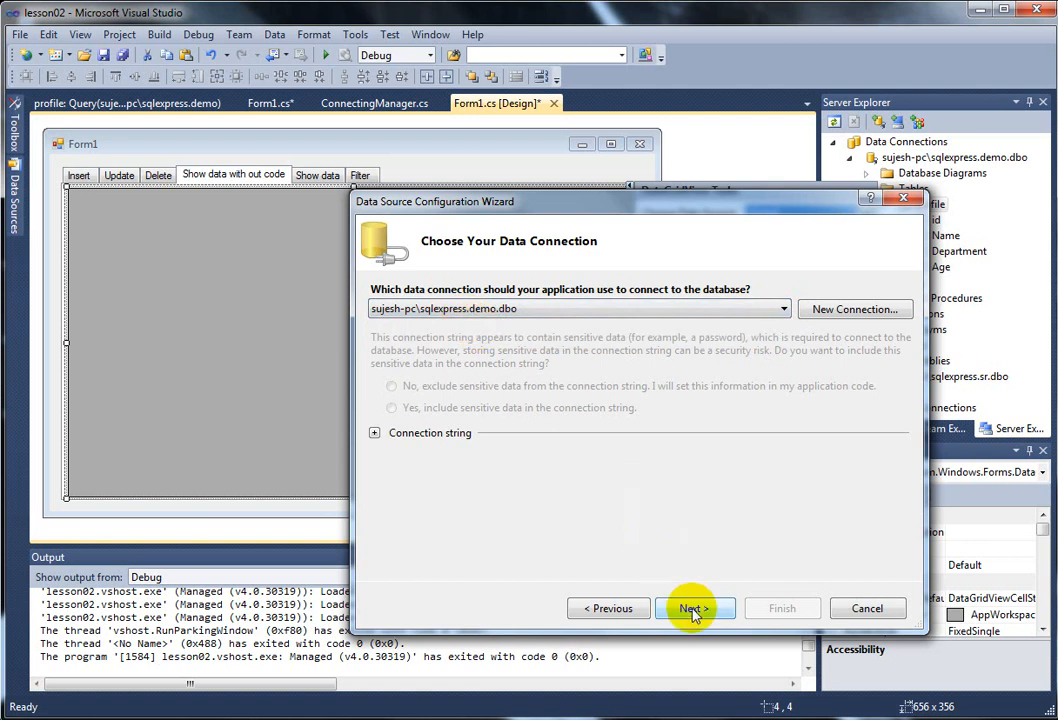
click(695, 608)
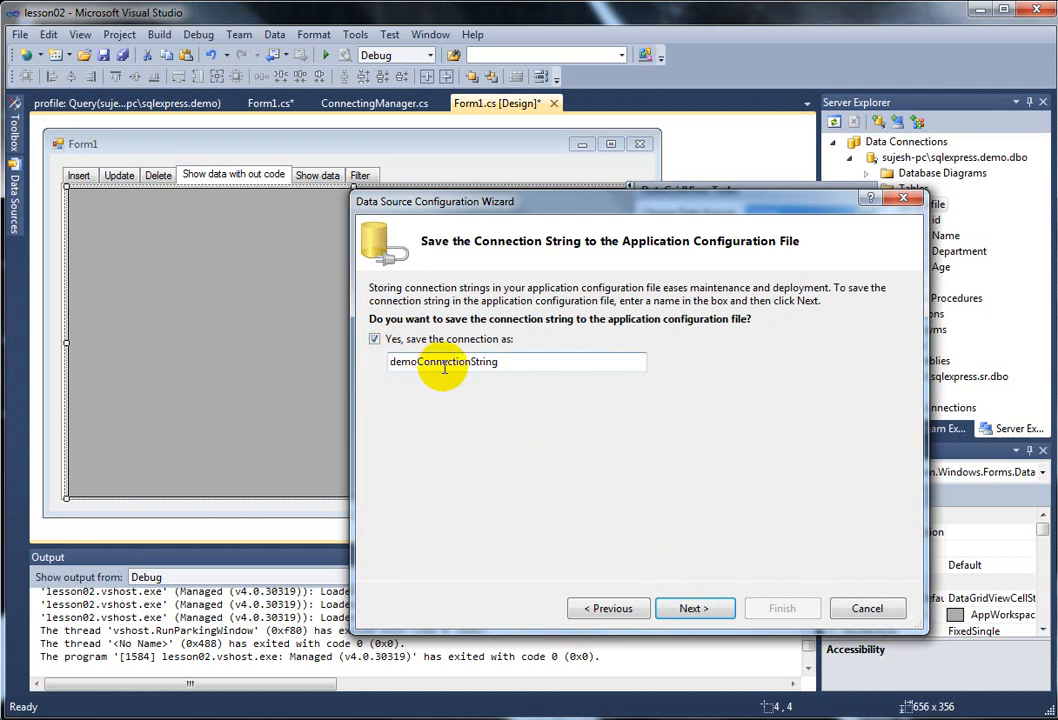
click(694, 608)
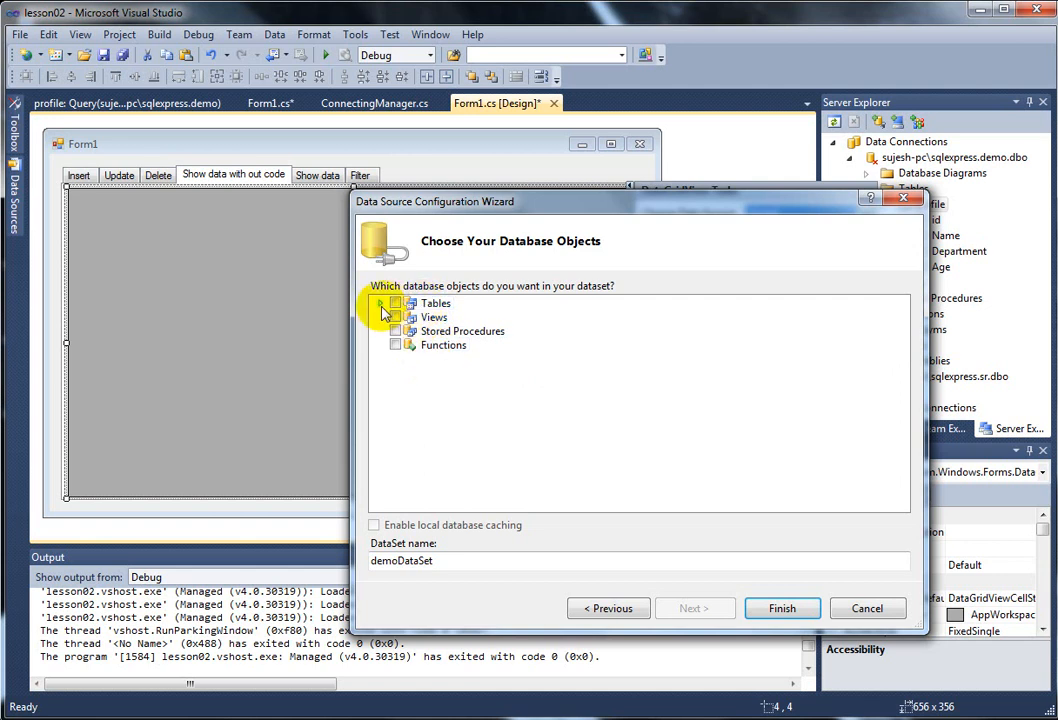
Step: Check the profile table with its id, Name, Department and Age columns and finish the wizard
click(384, 303)
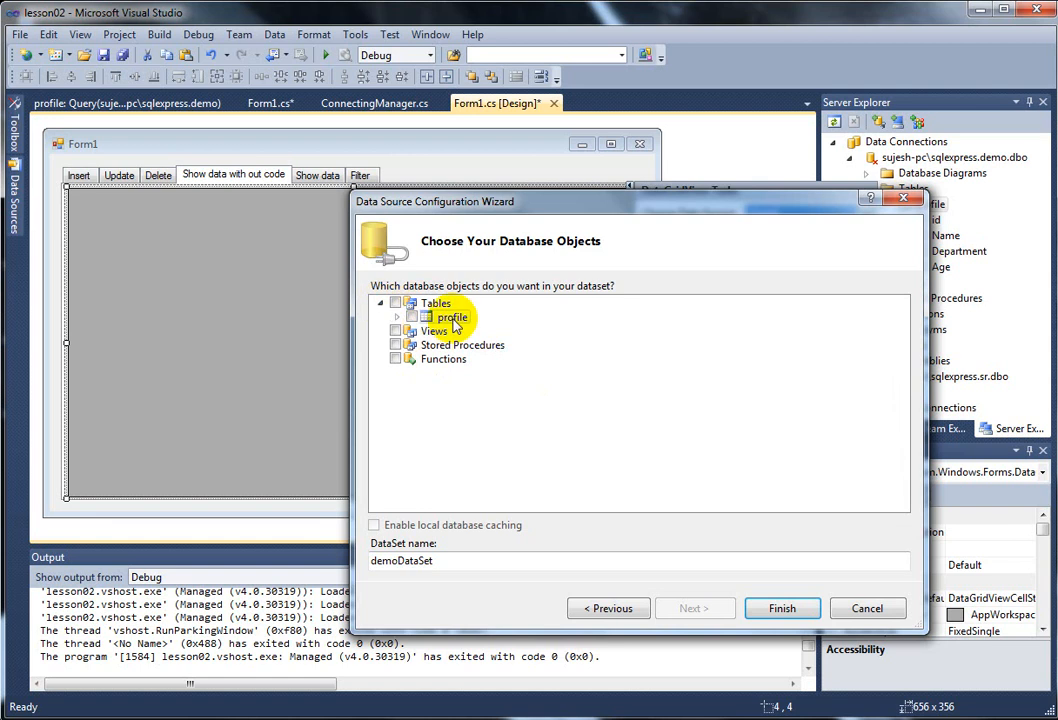
click(396, 317)
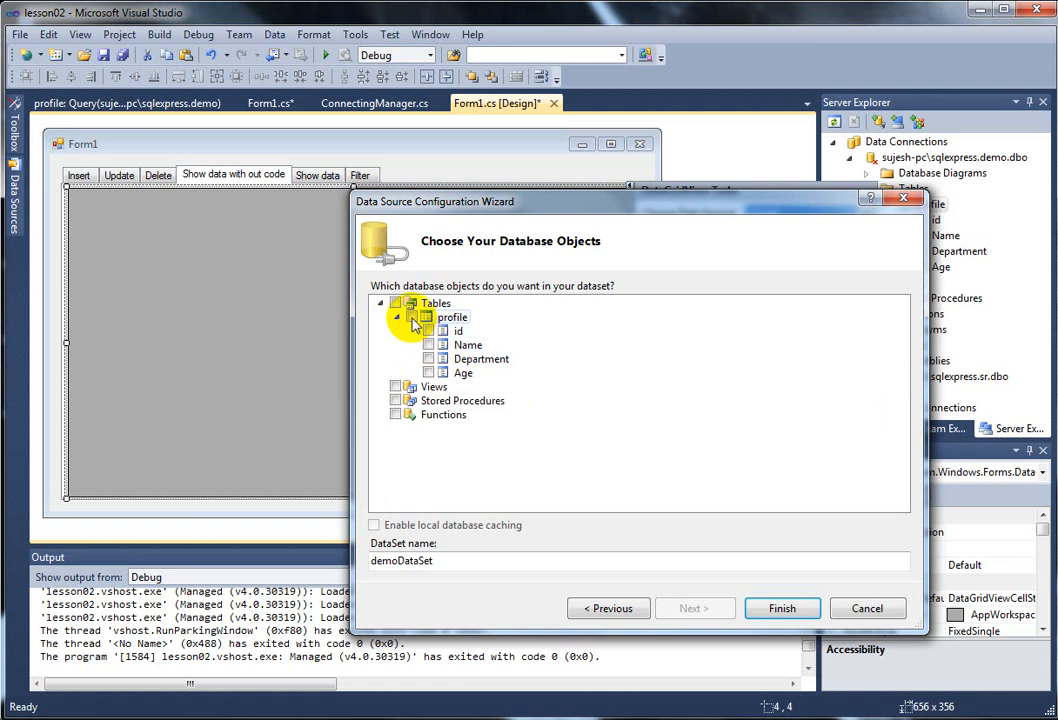
click(416, 317)
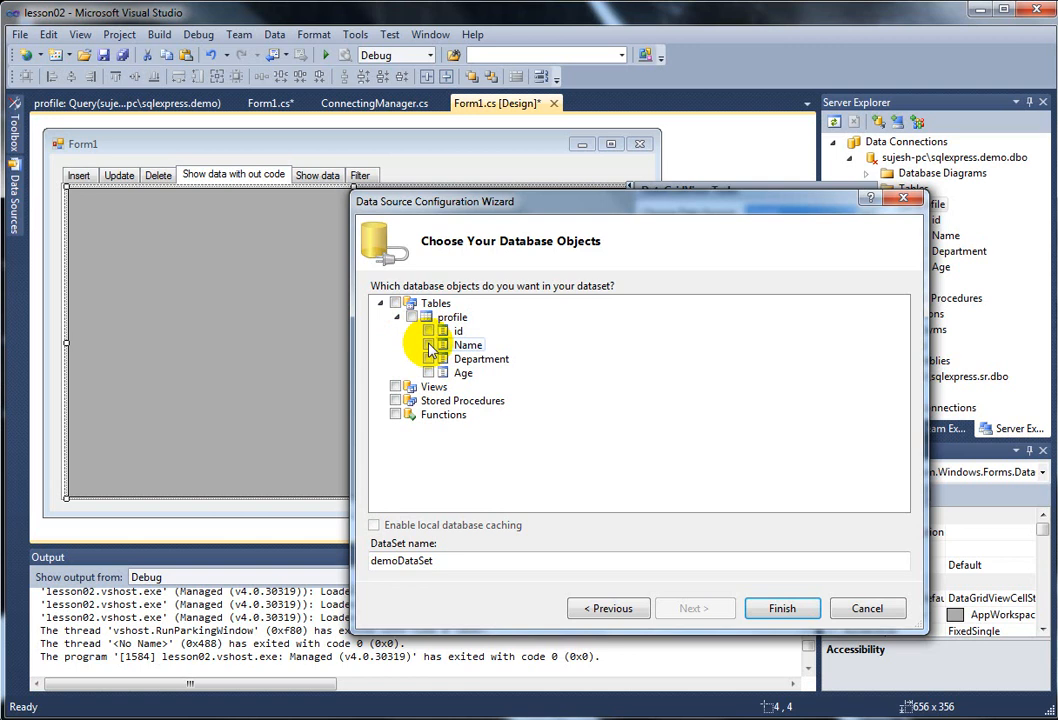
click(428, 344)
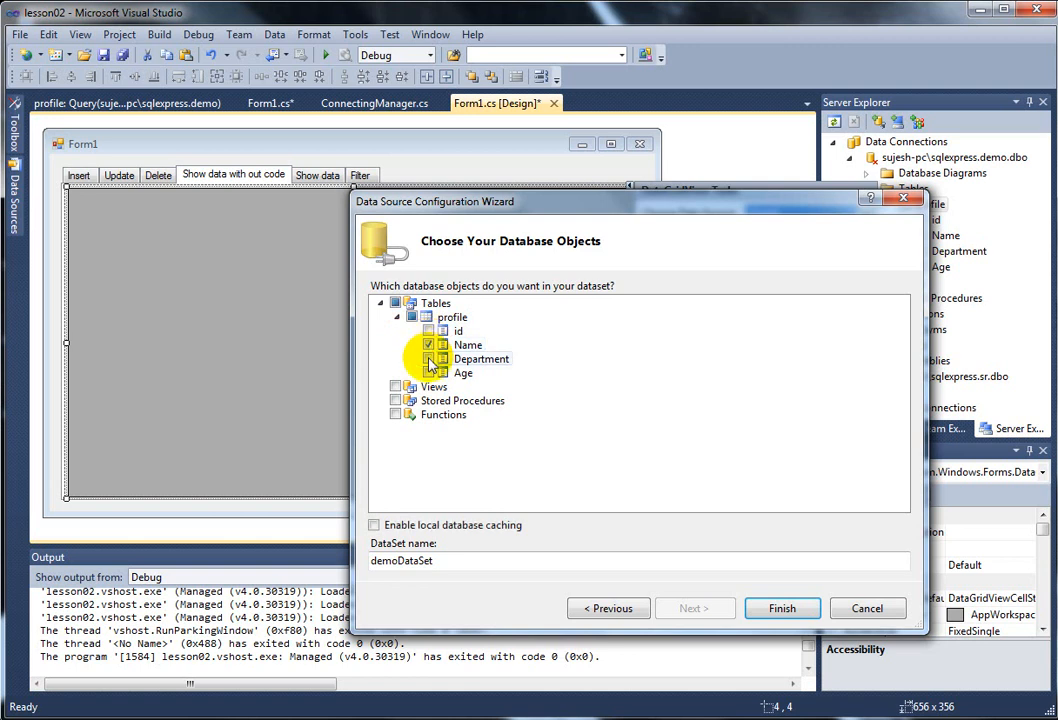
click(429, 359)
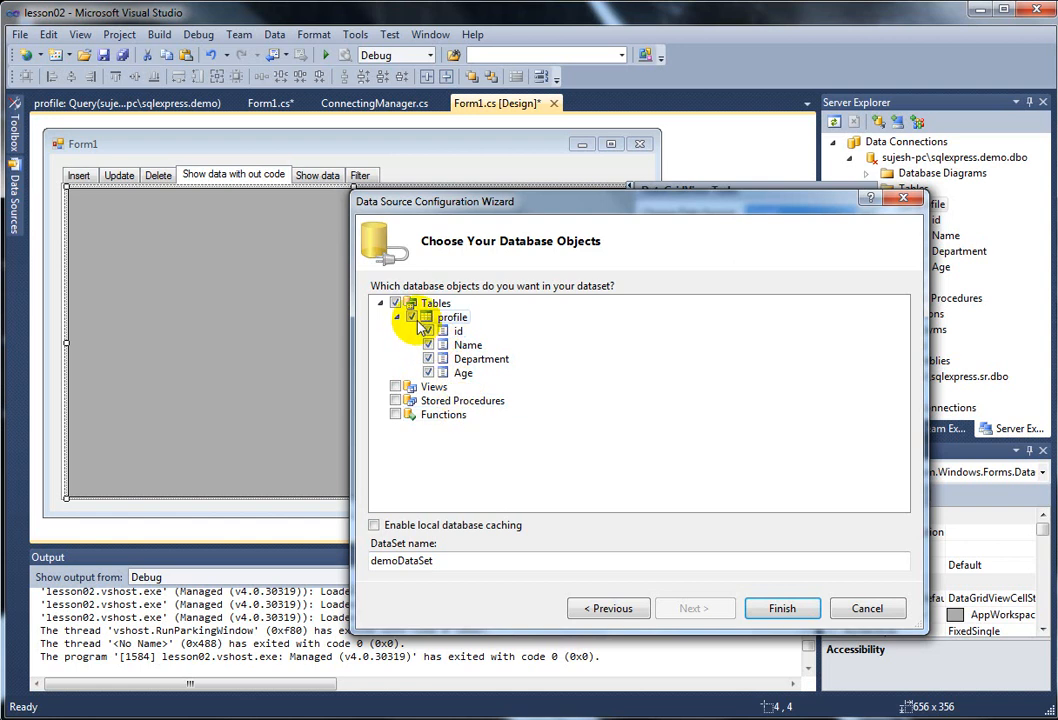
mouse_move(652, 453)
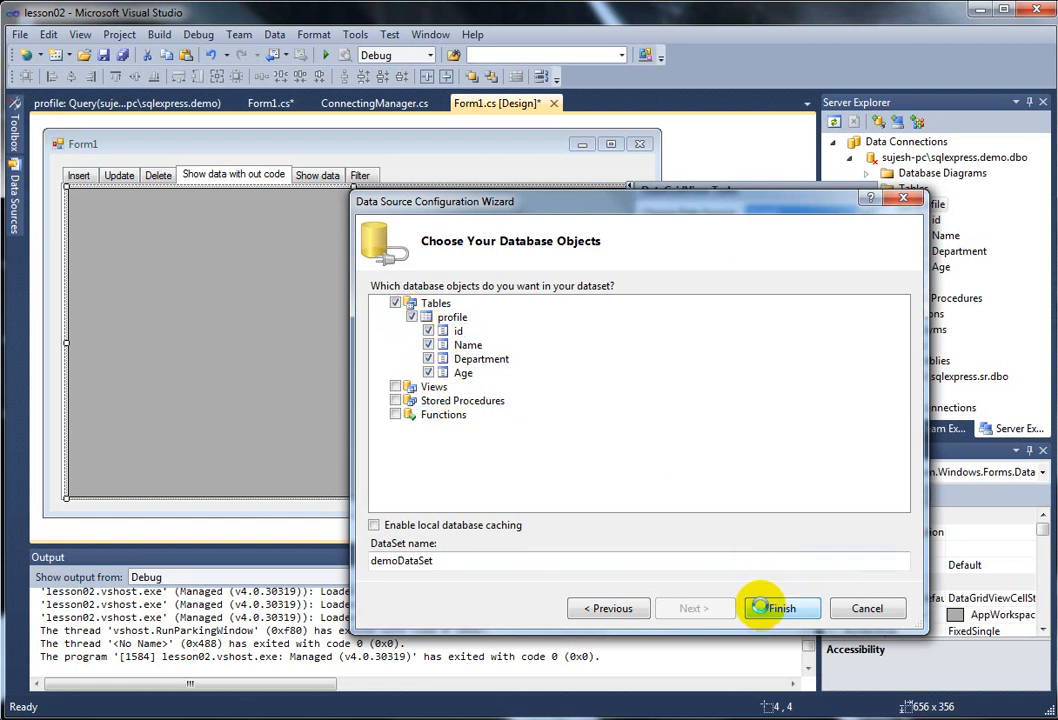
click(780, 608)
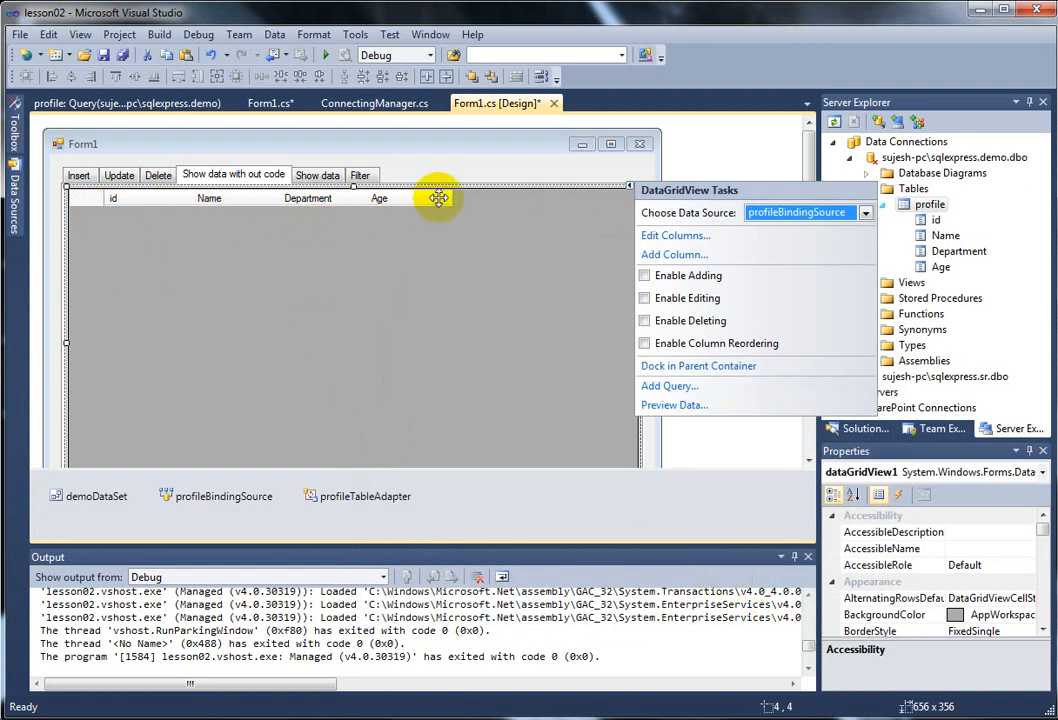
mouse_move(365, 215)
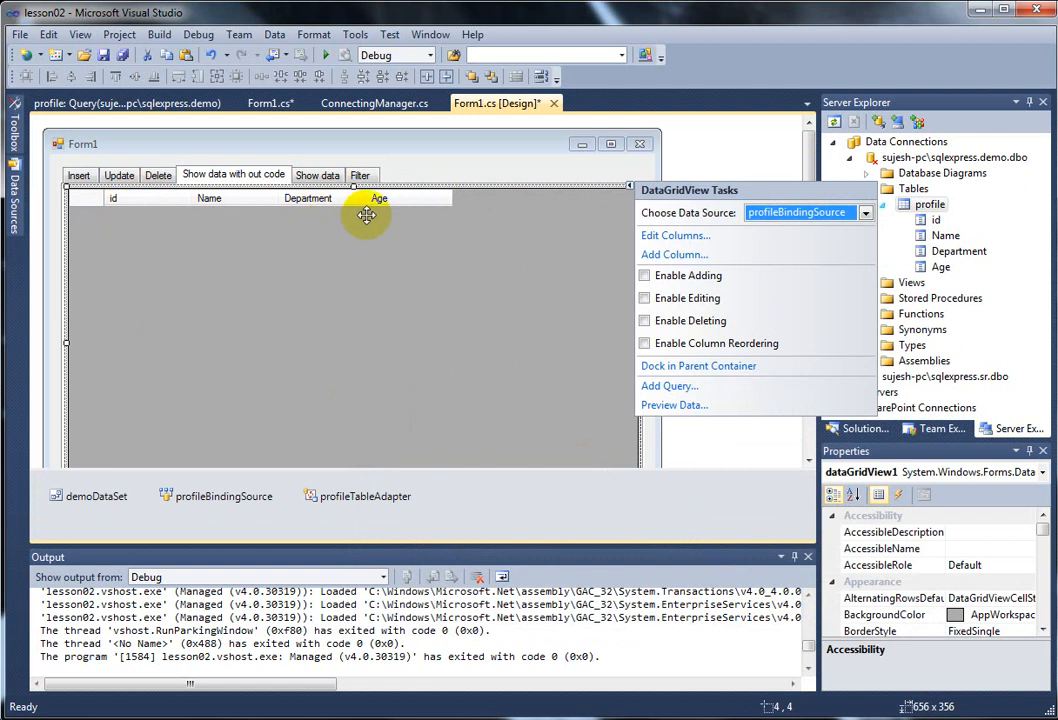
mouse_move(345, 155)
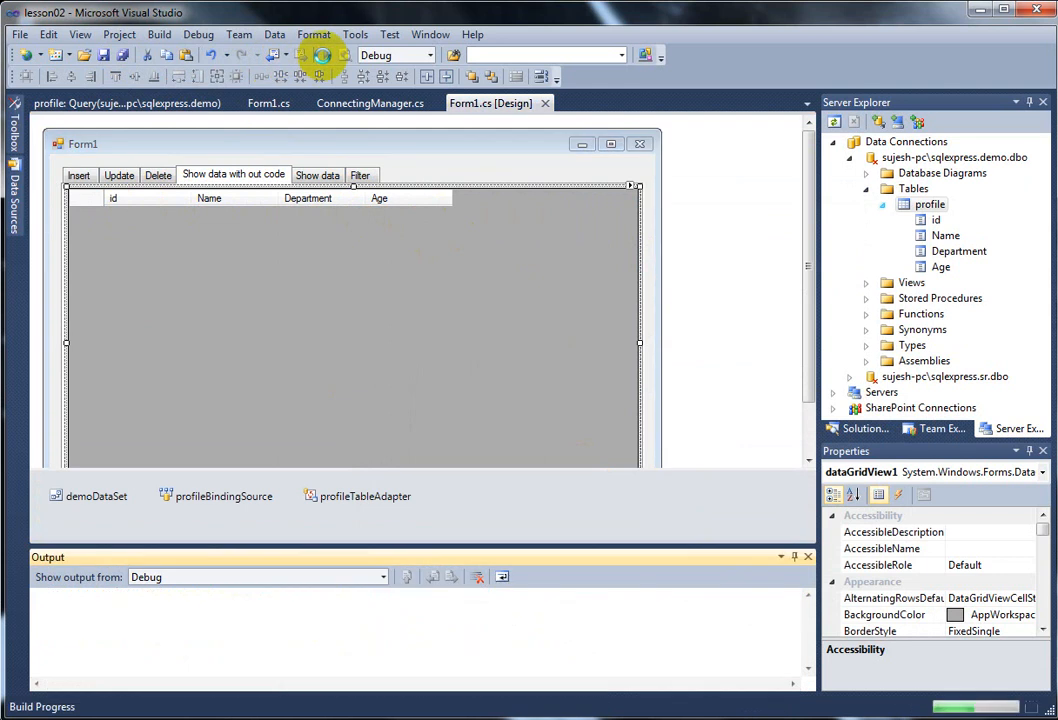
Step: Run the app, view profile records on Show data with out code, then go to the Insert page
click(311, 55)
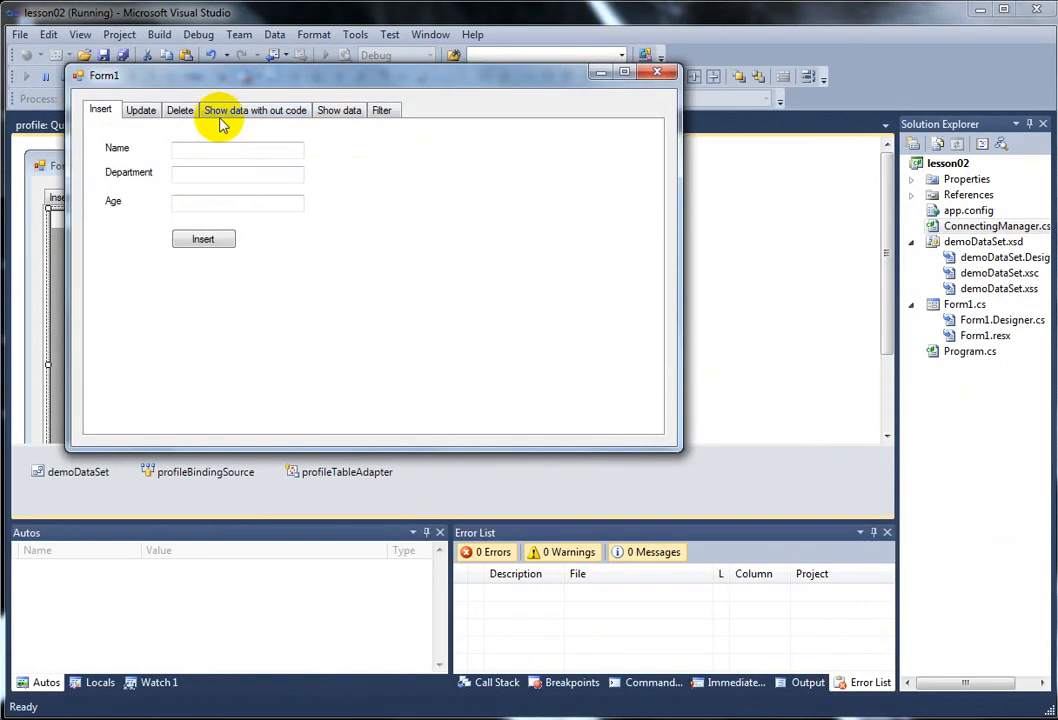
click(255, 110)
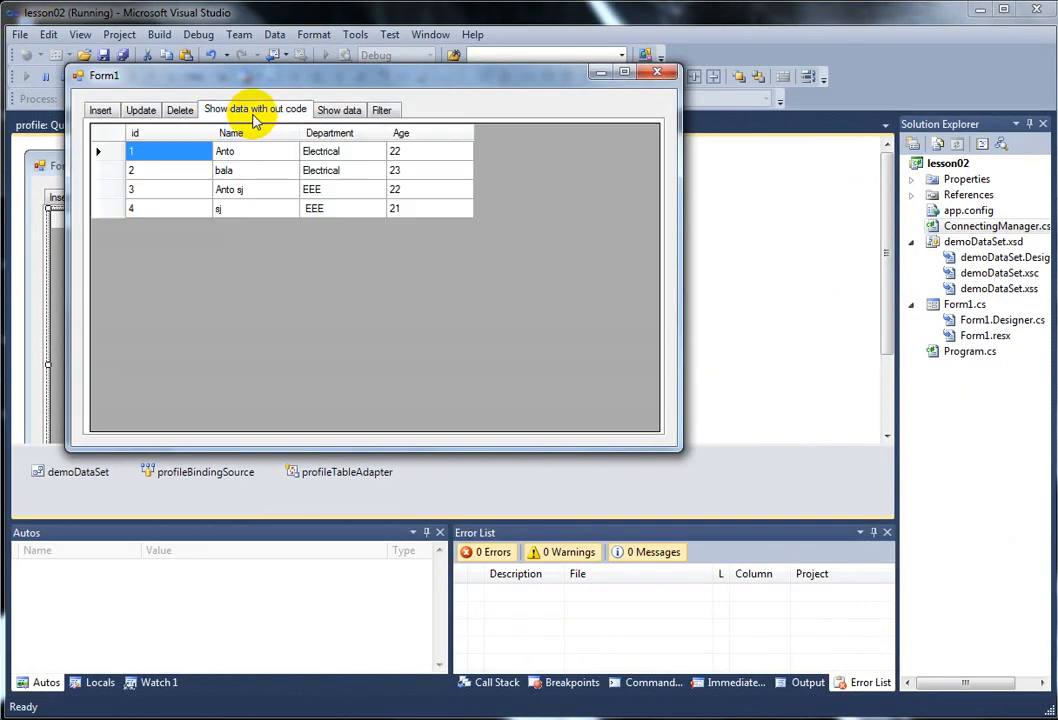
mouse_move(248, 190)
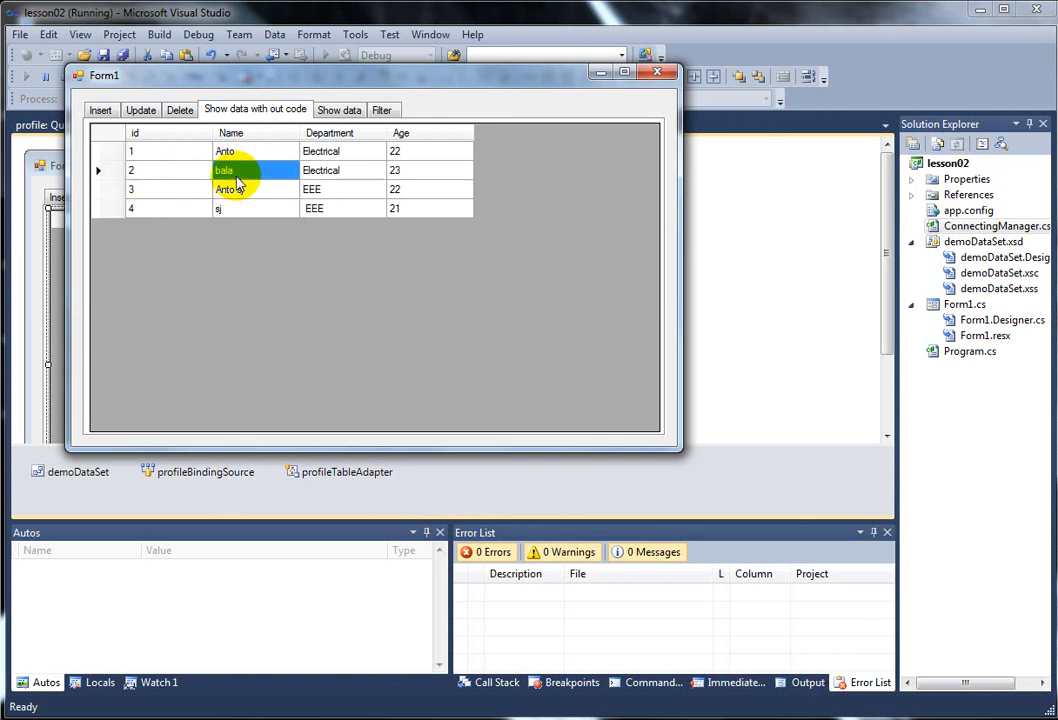
click(120, 189)
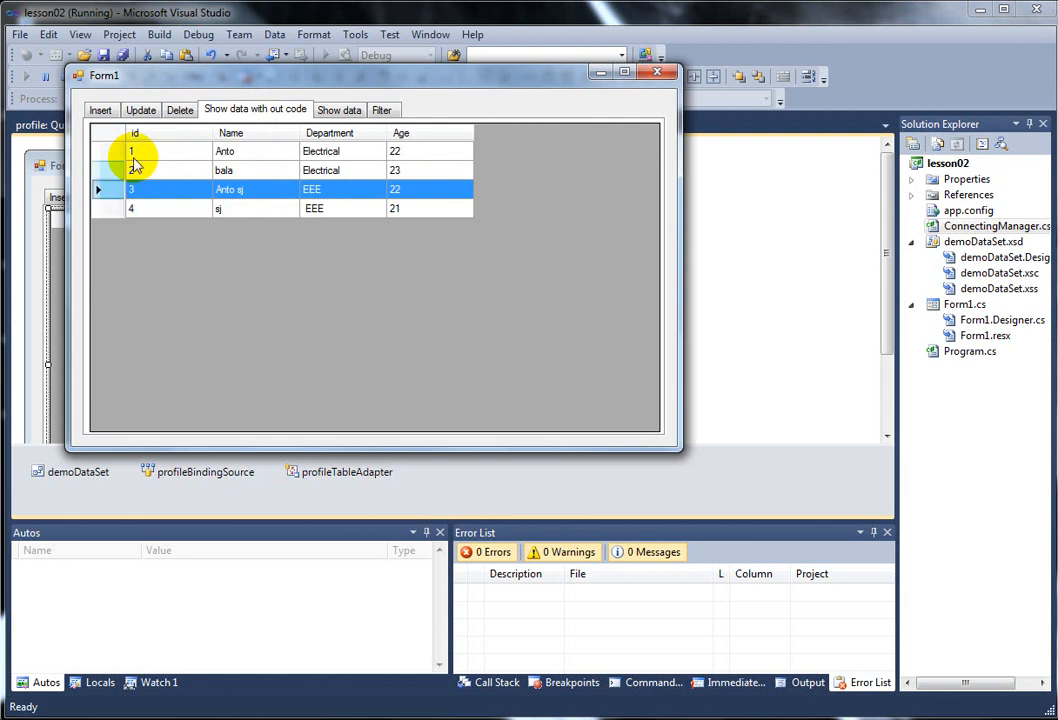
mouse_move(482, 208)
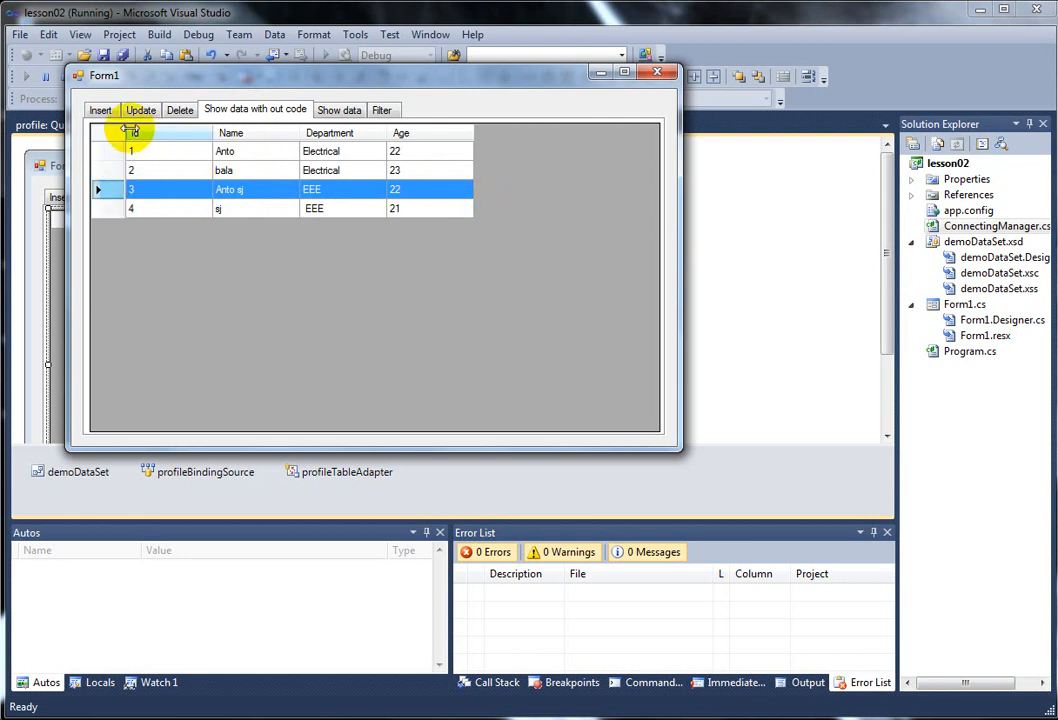
click(103, 110)
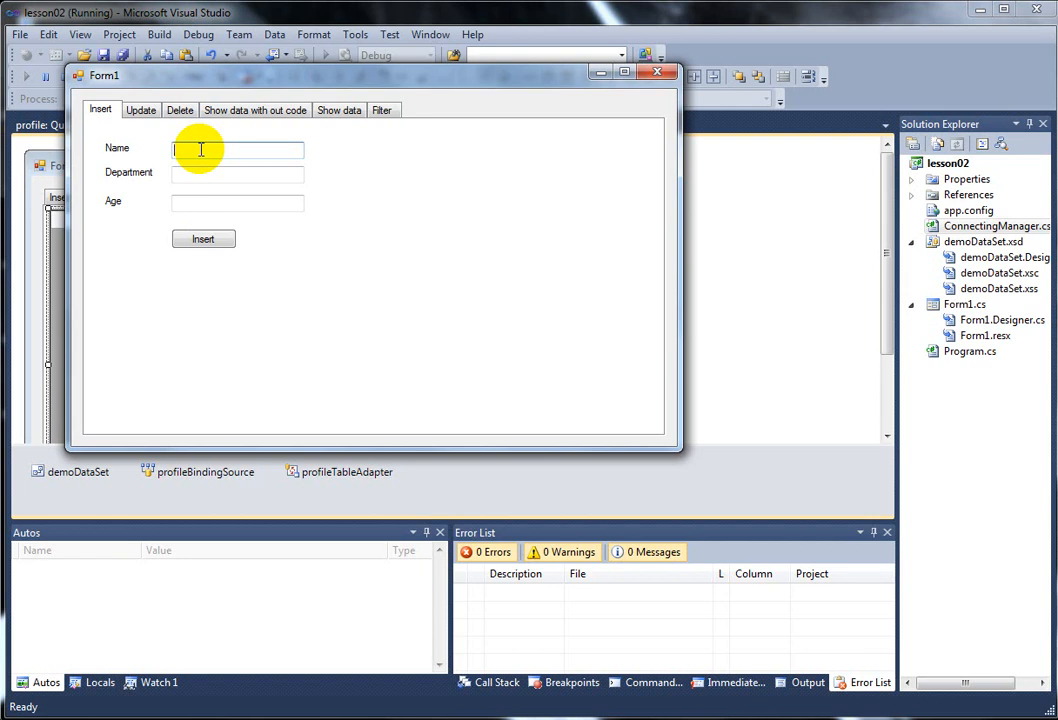
Step: Insert the profile prasana, CSE into the database and view the profile grid records
text(prasana)
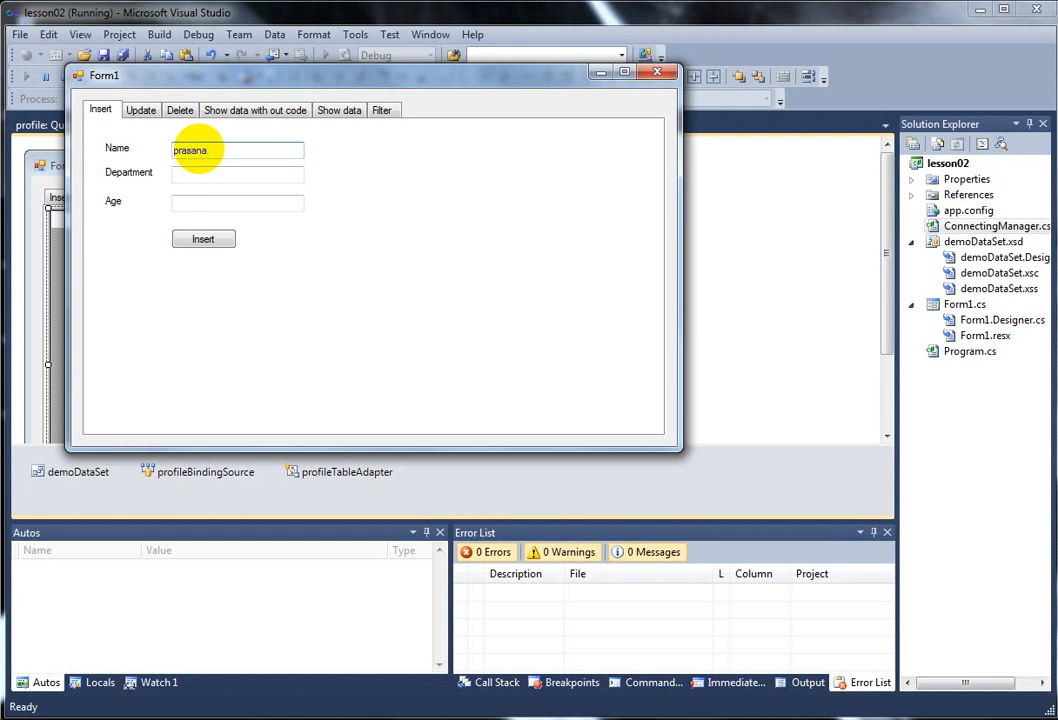
click(237, 175)
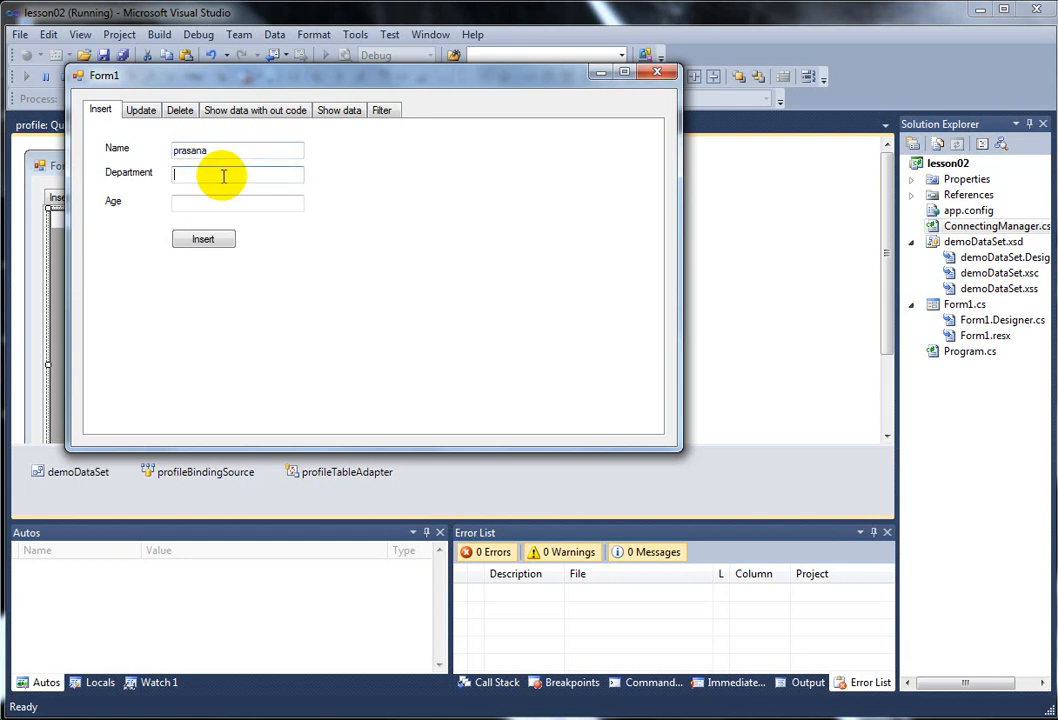
text(CSE)
click(237, 203)
text(23)
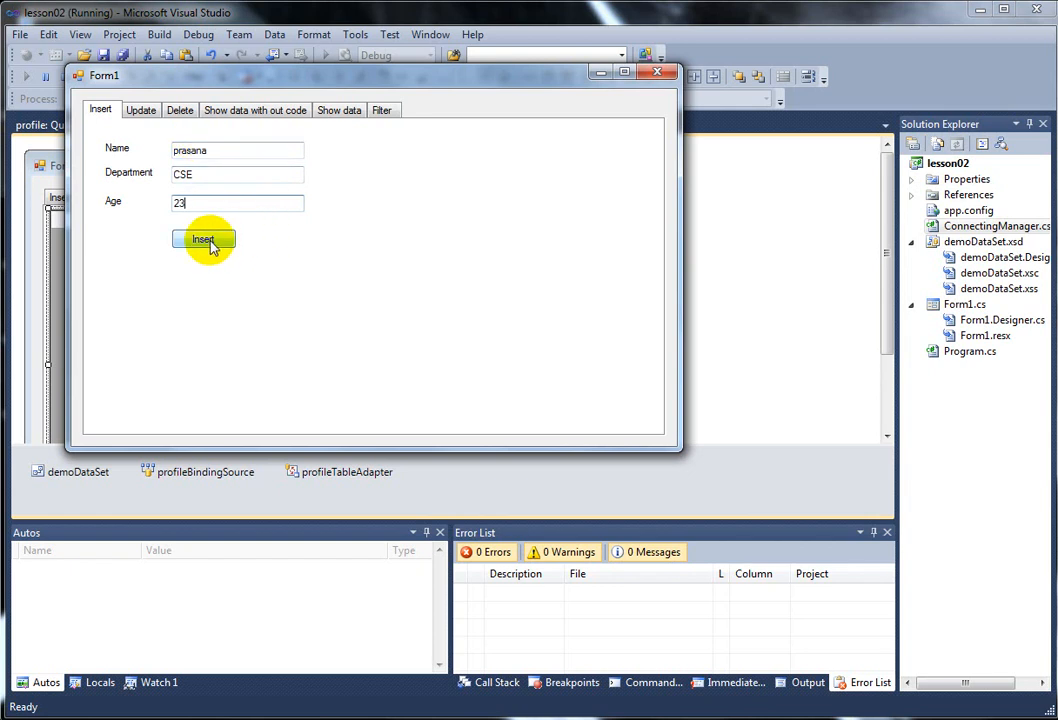
click(203, 239)
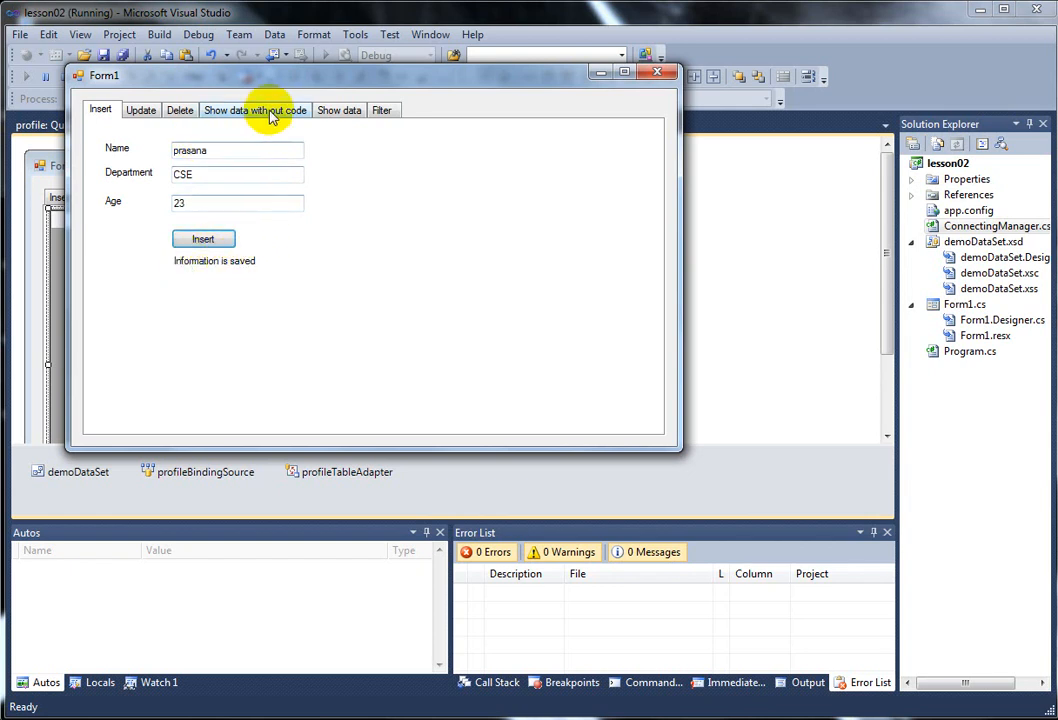
click(254, 110)
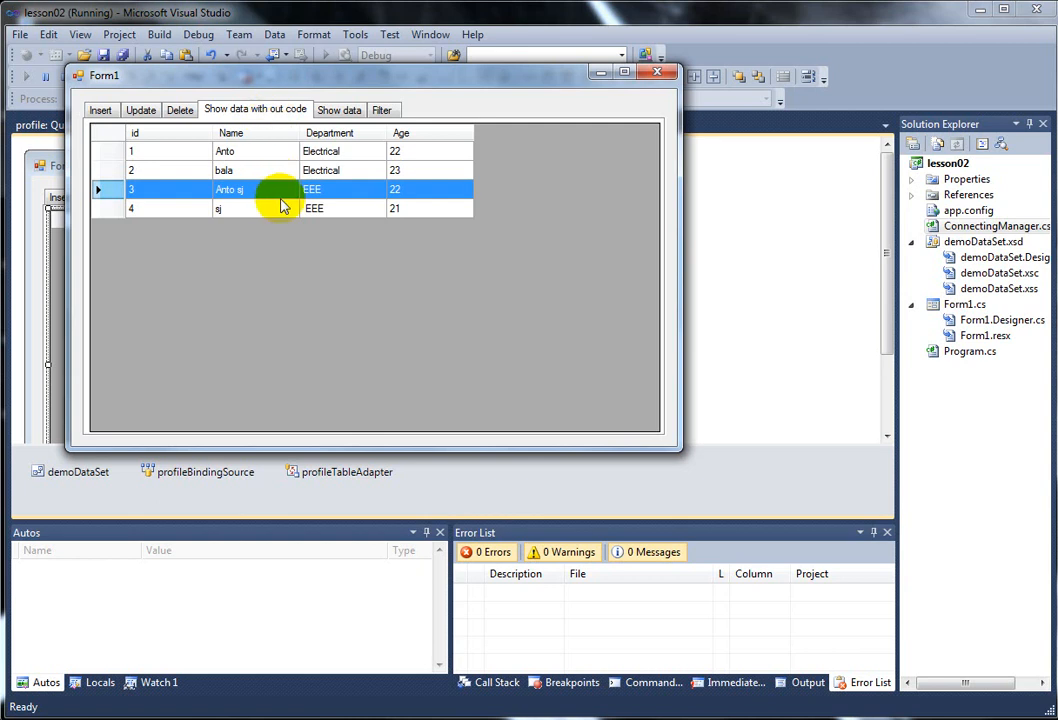
mouse_move(422, 251)
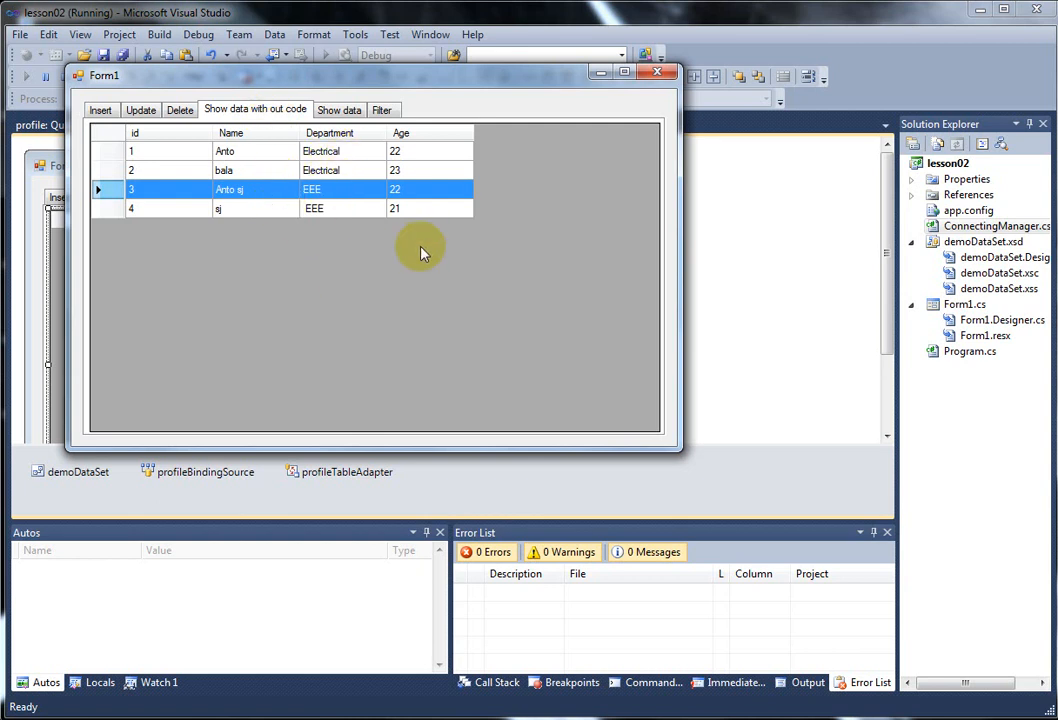
mouse_move(415, 249)
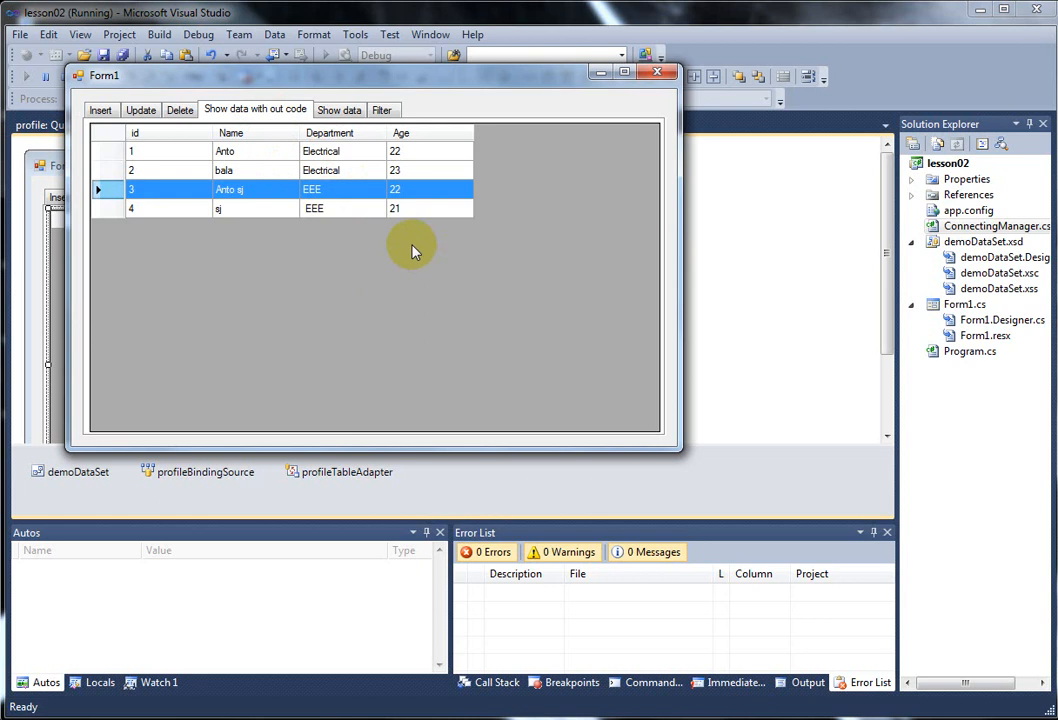
mouse_move(562, 148)
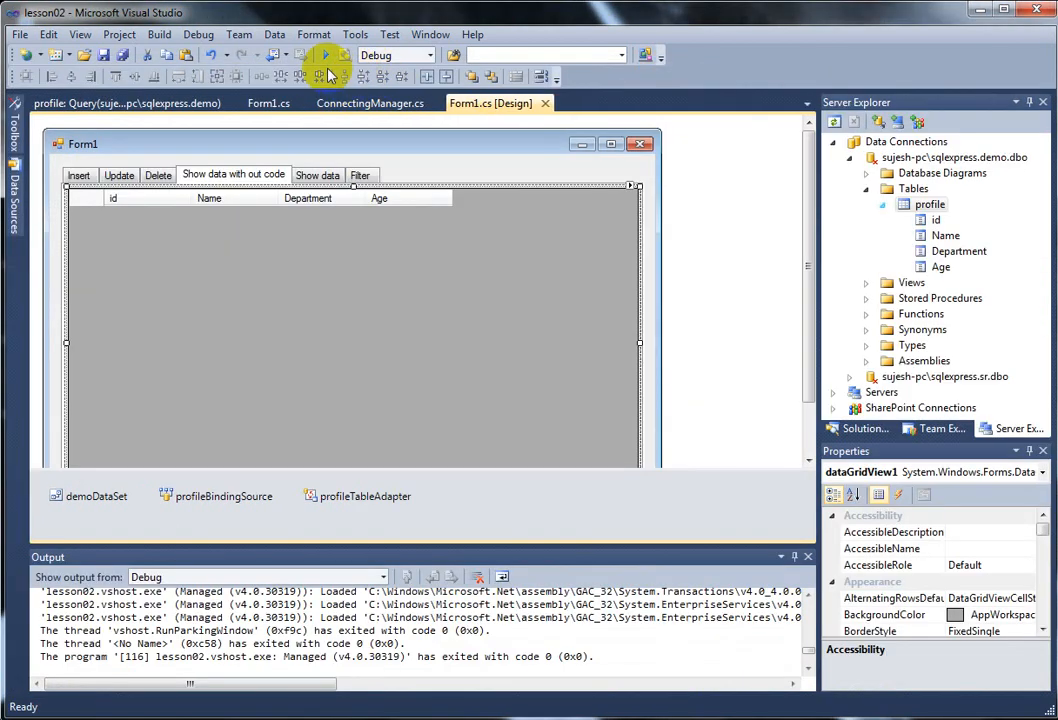
click(328, 55)
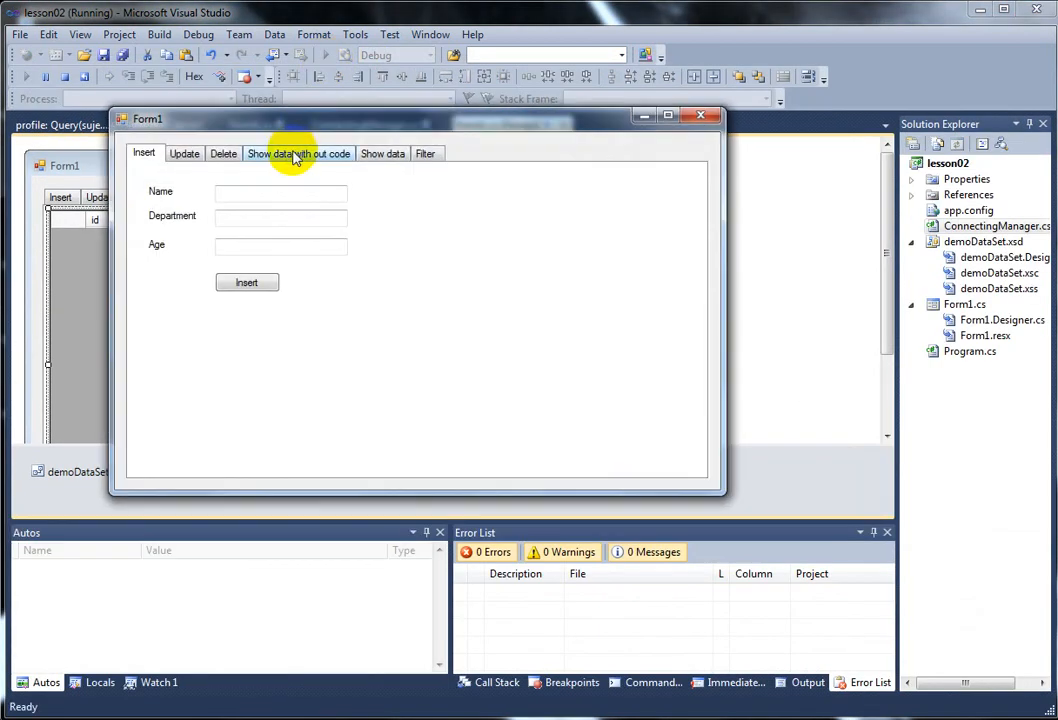
click(298, 153)
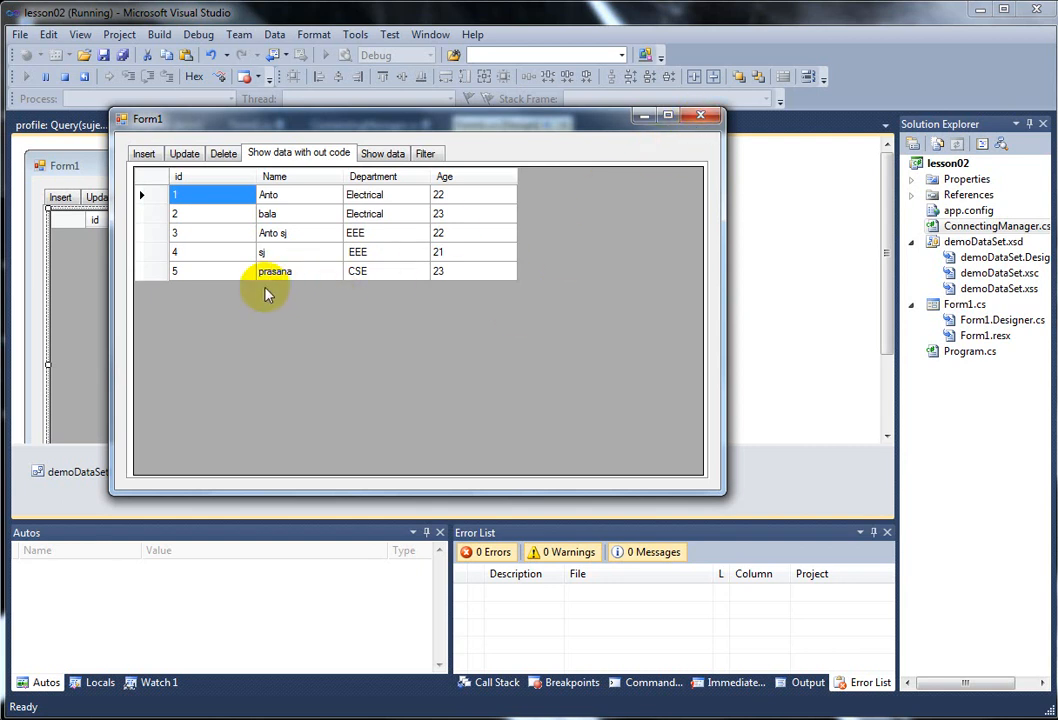
click(695, 117)
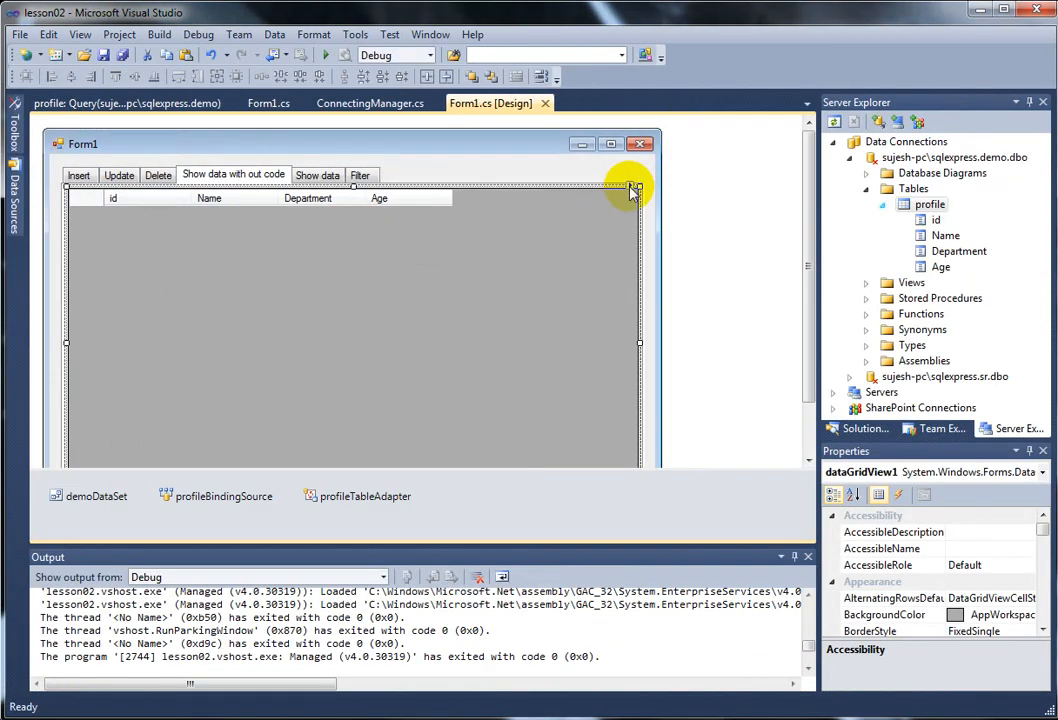
Step: Check Enable Adding in the DataGridView smart tag so the grid accepts new rows
click(630, 188)
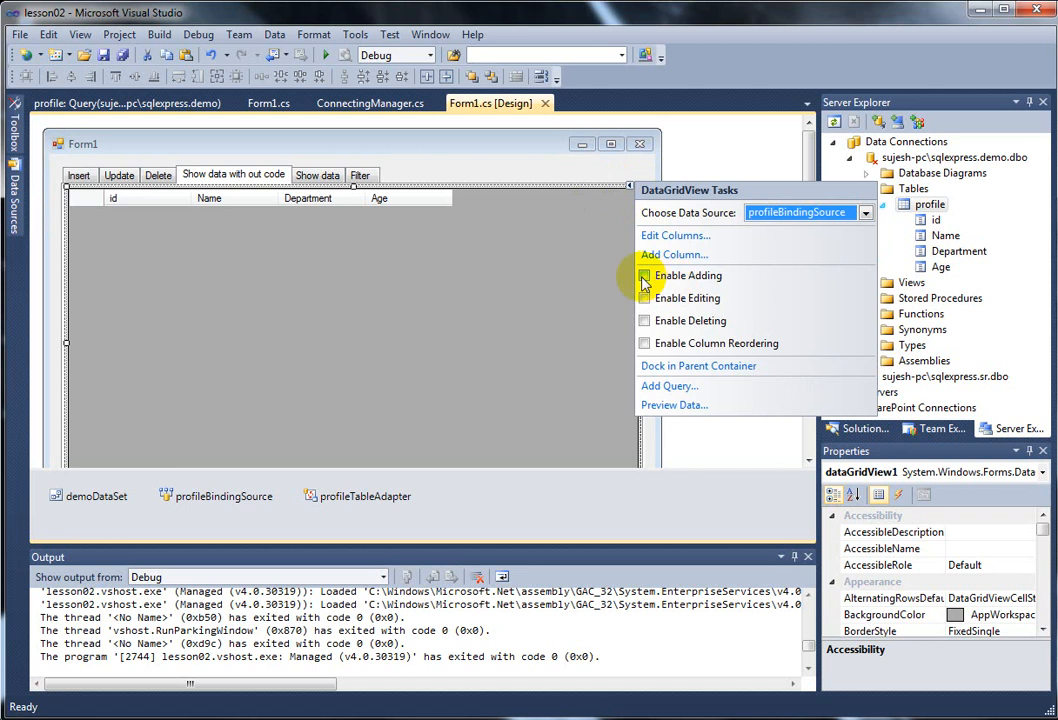
click(644, 275)
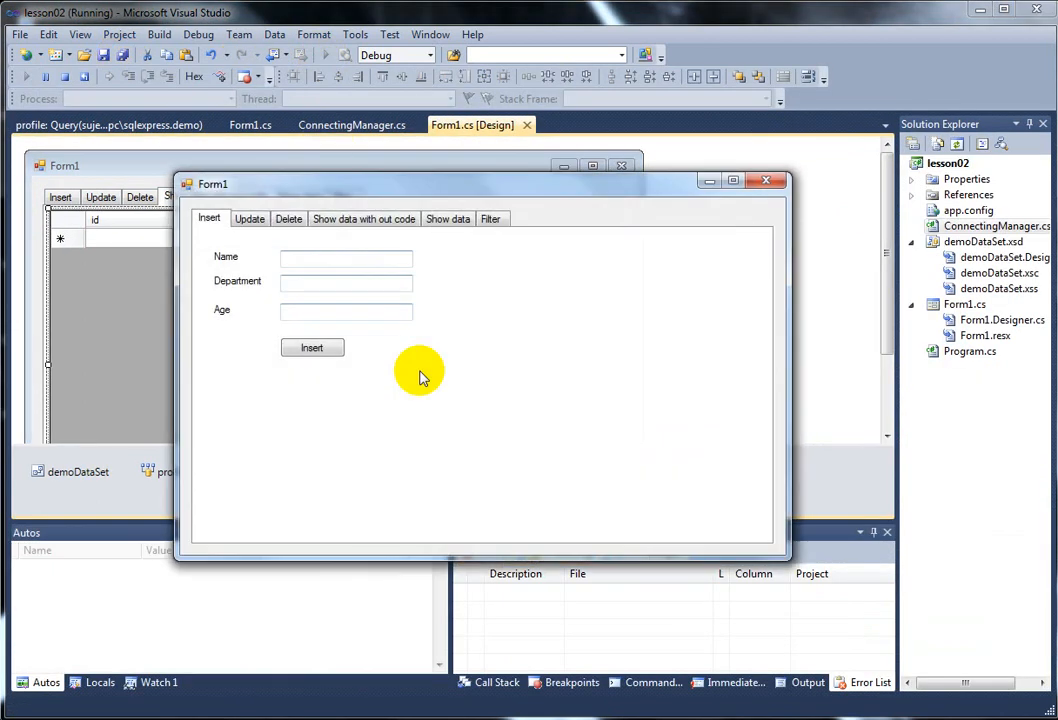
Step: Test-run the form, begin a blank record in the profile grid, and close the form
click(364, 218)
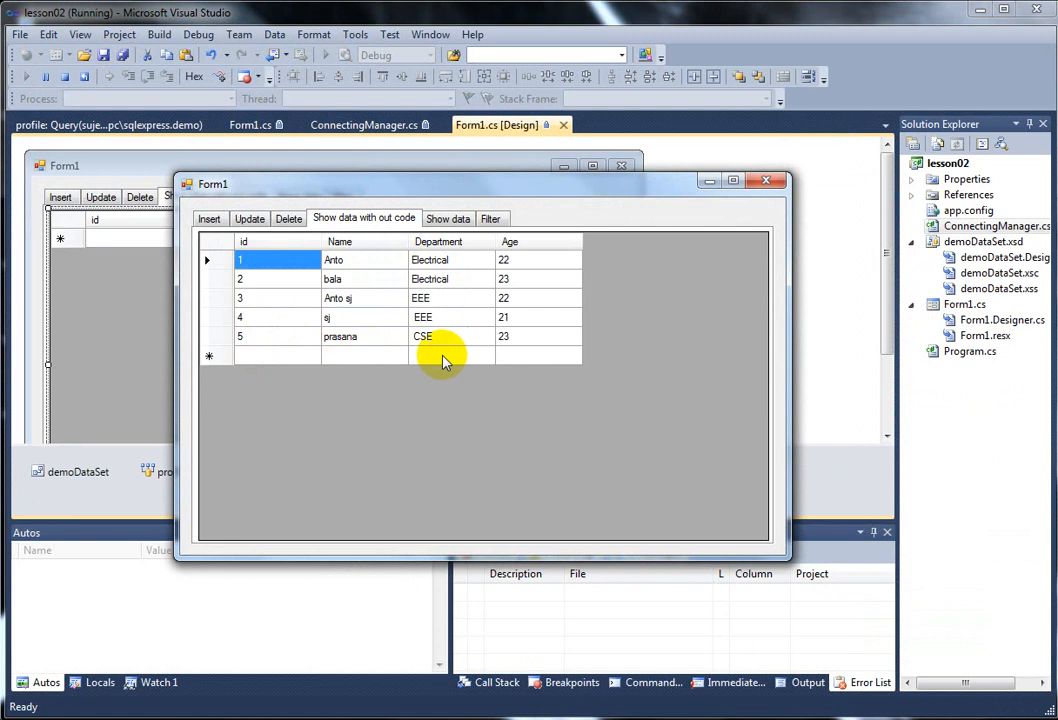
click(277, 355)
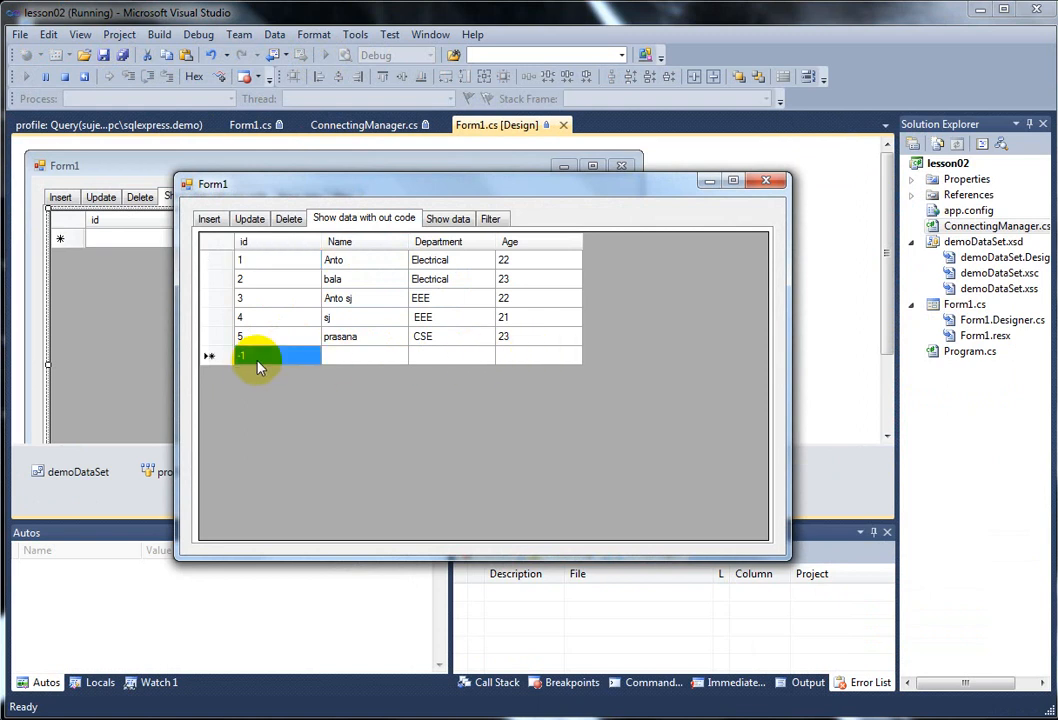
click(355, 355)
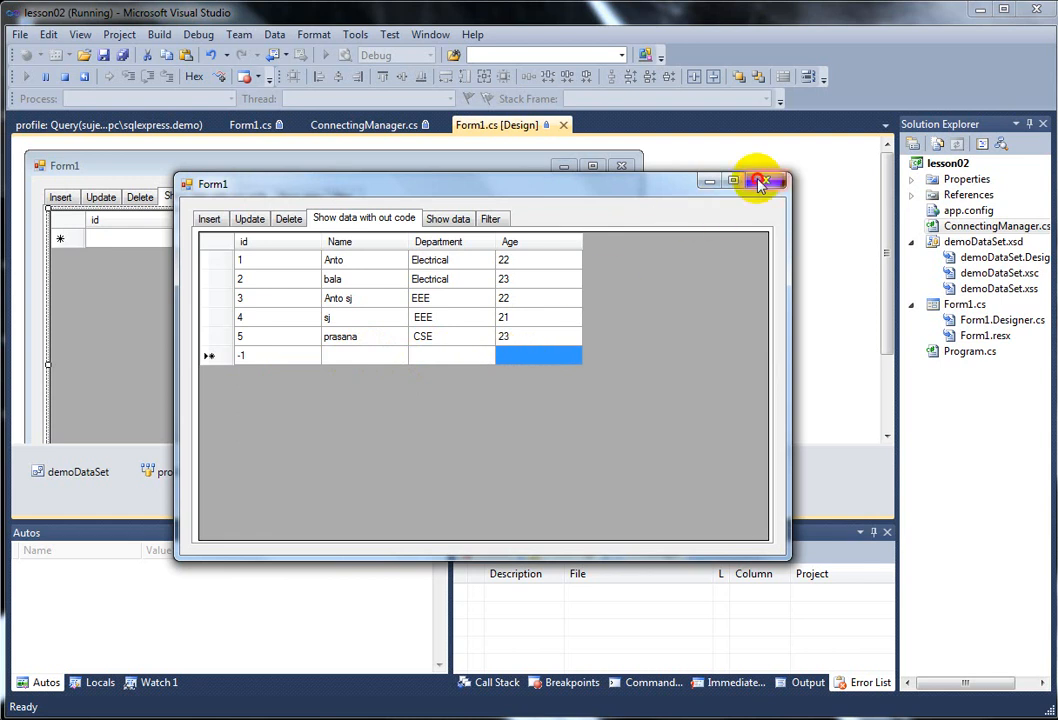
click(767, 181)
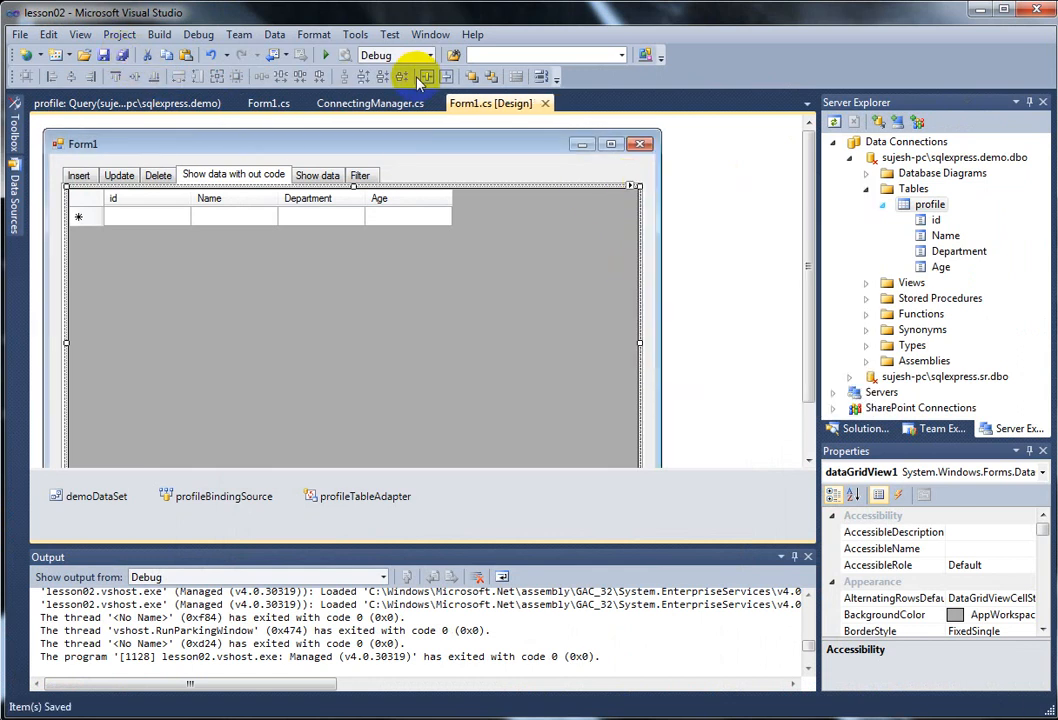
Step: Run the app again and begin a new record in the grid's blank row, selecting its Name cell
click(408, 55)
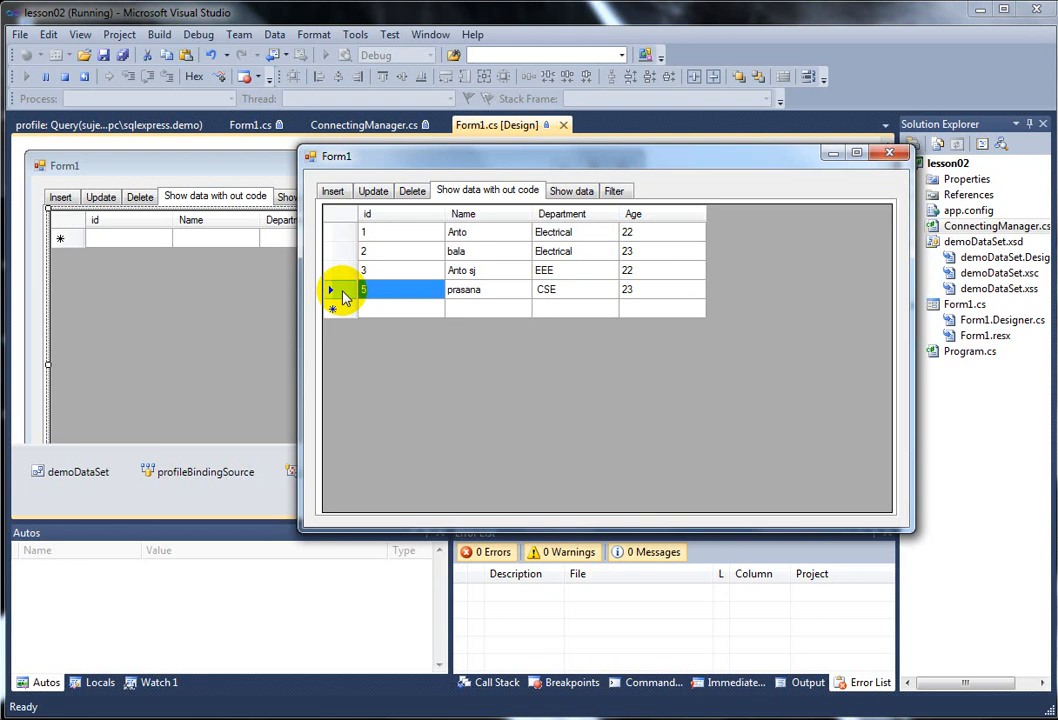
click(403, 308)
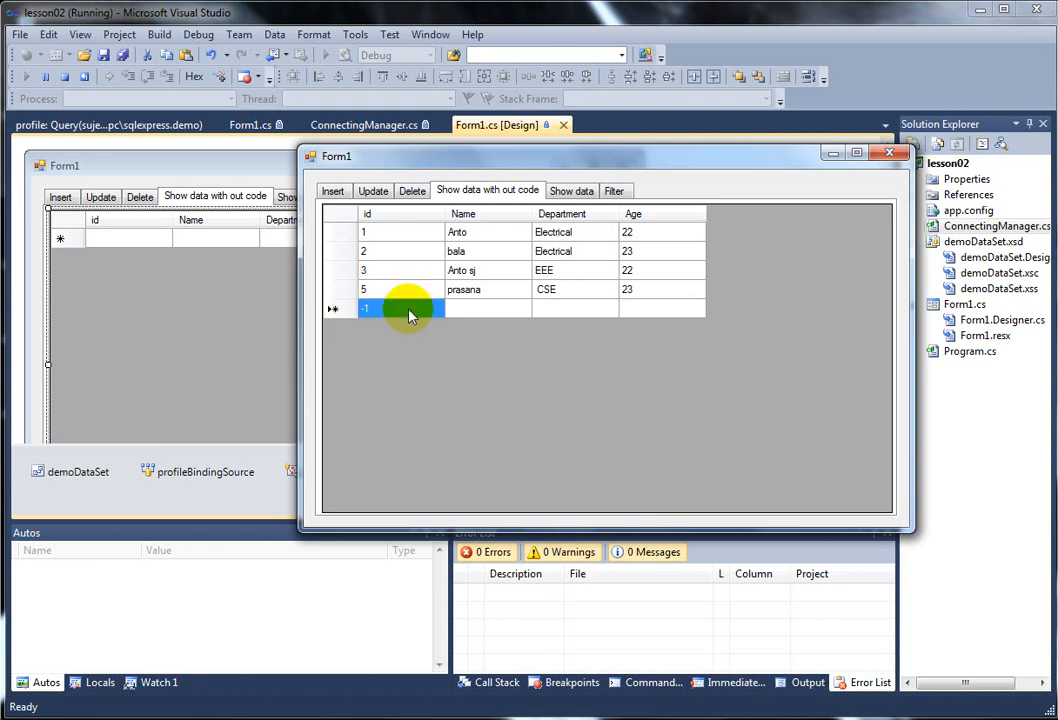
click(483, 307)
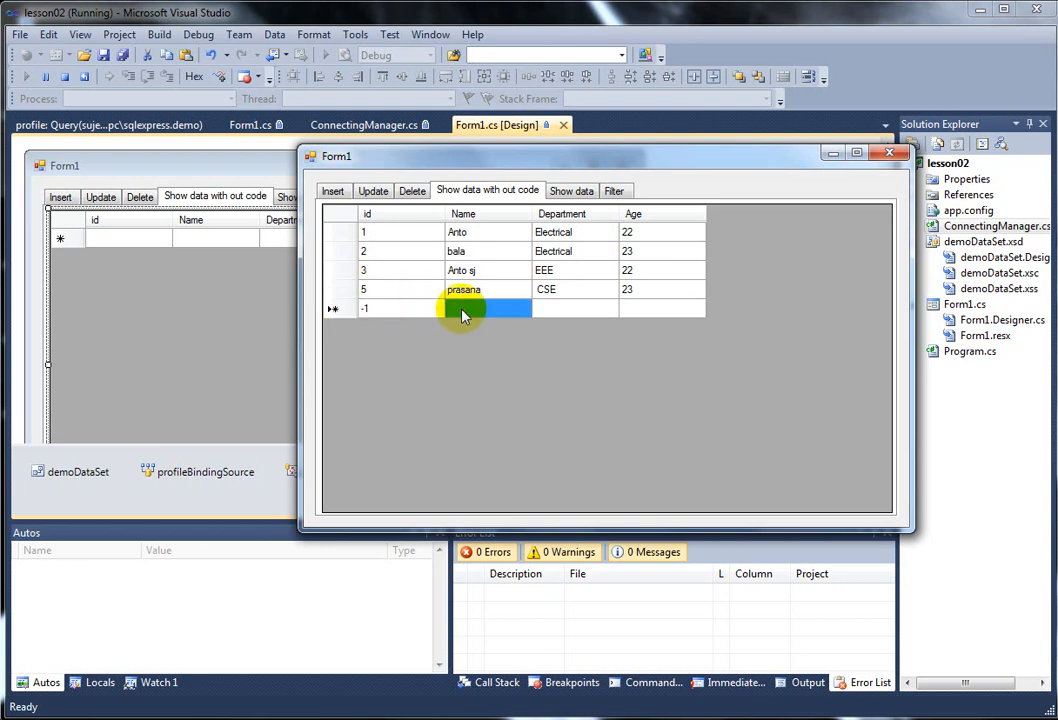